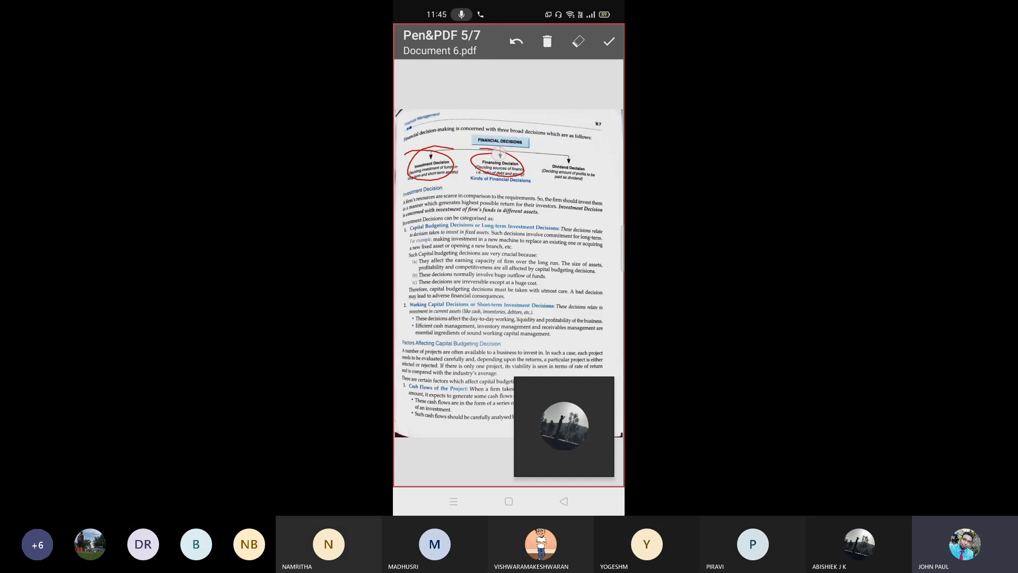
# Circle the Dividend Decision box in red and turn to page 6.
pyautogui.moveTo(548, 160); pyautogui.dragTo(587, 172)
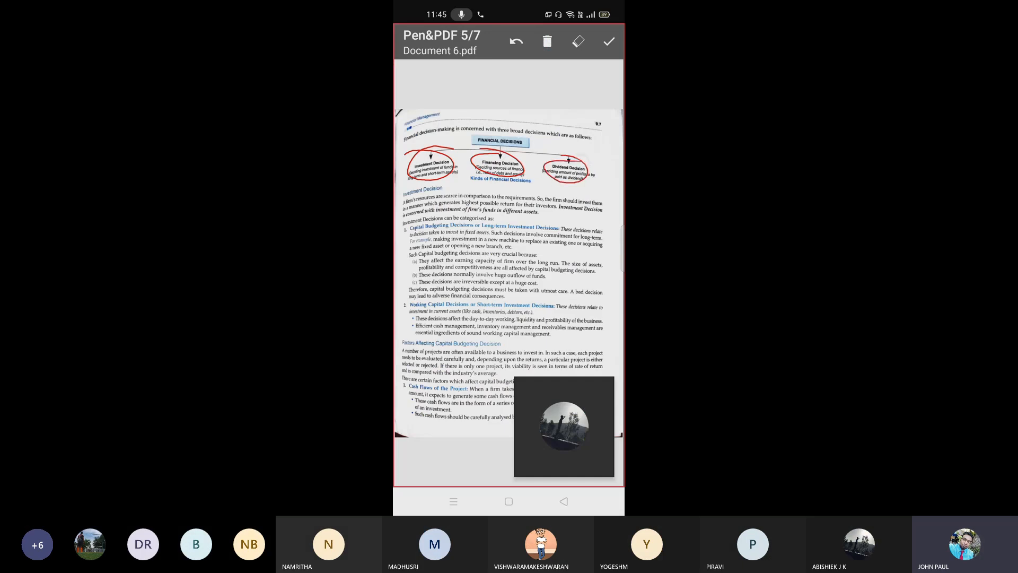
pyautogui.click(518, 41)
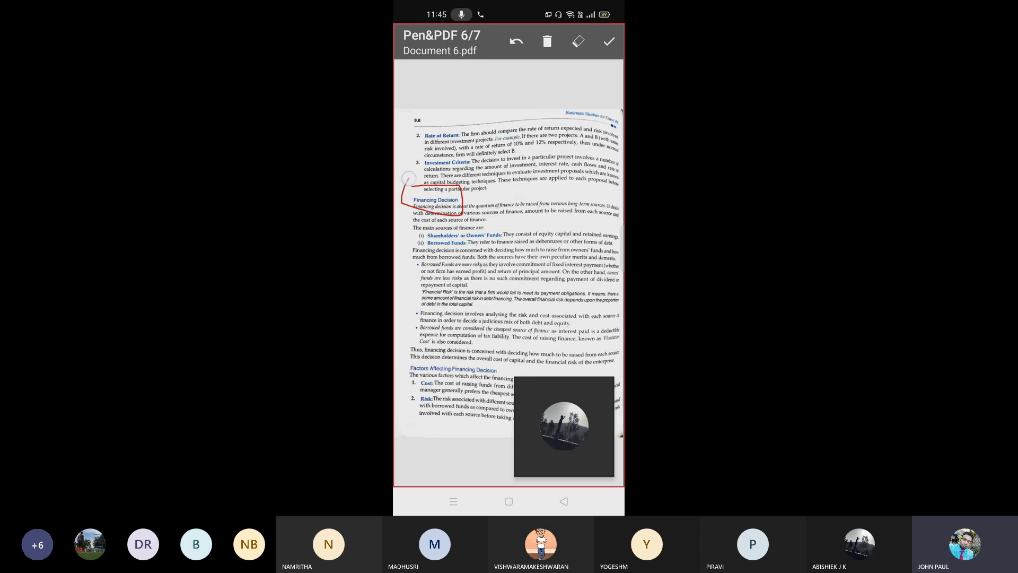
# Discard the stray red mark so page 6 shows clean again.
pyautogui.click(518, 43)
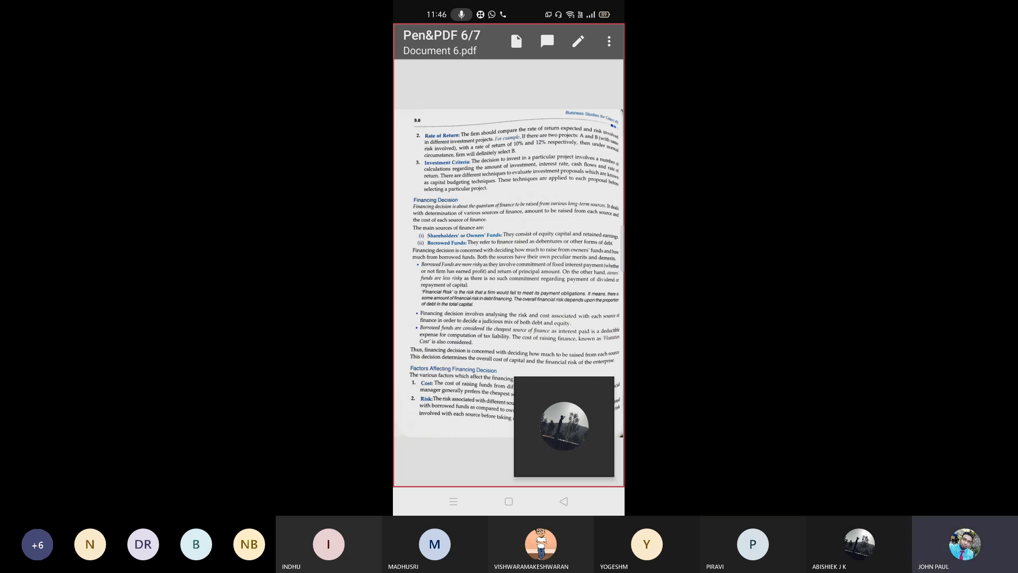
pyautogui.click(578, 42)
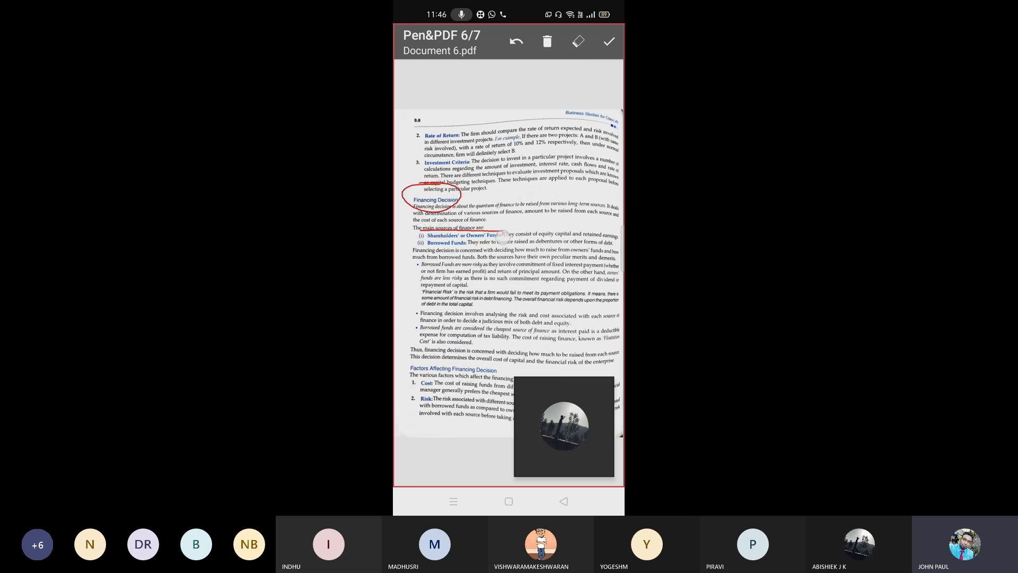
pyautogui.moveTo(426, 235); pyautogui.dragTo(510, 236)
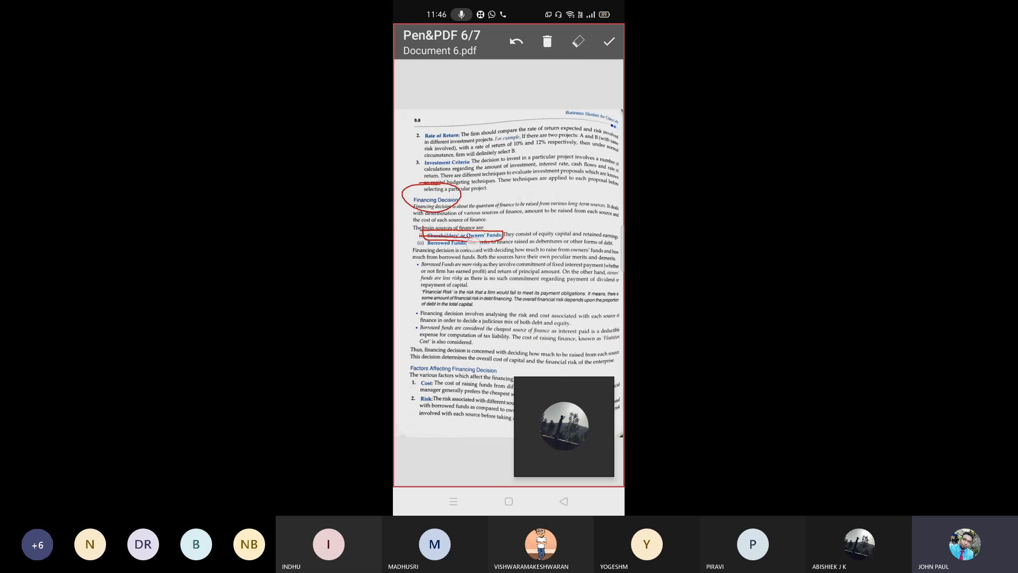
pyautogui.moveTo(421, 238); pyautogui.dragTo(478, 245)
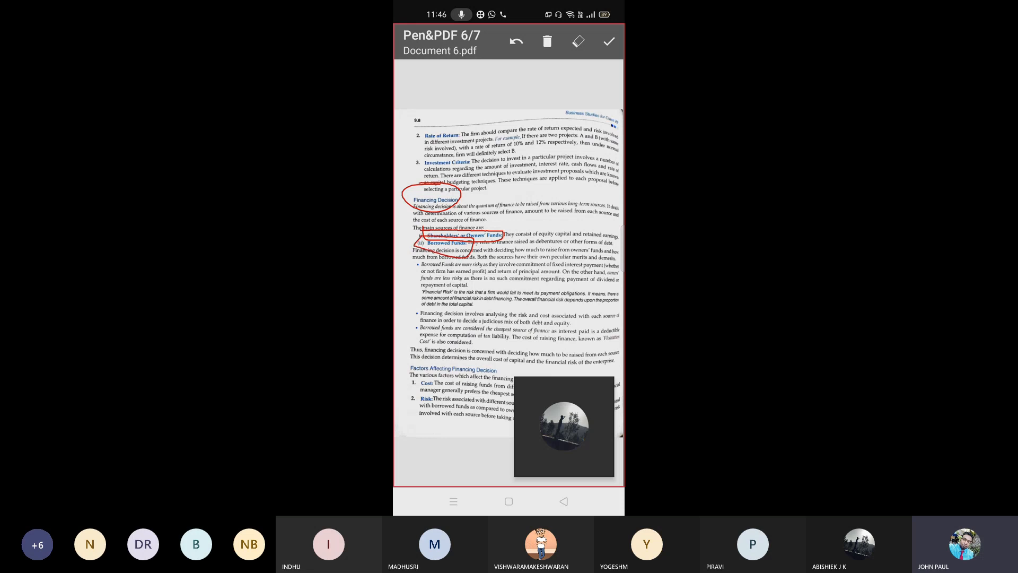
pyautogui.moveTo(478, 230); pyautogui.dragTo(510, 185)
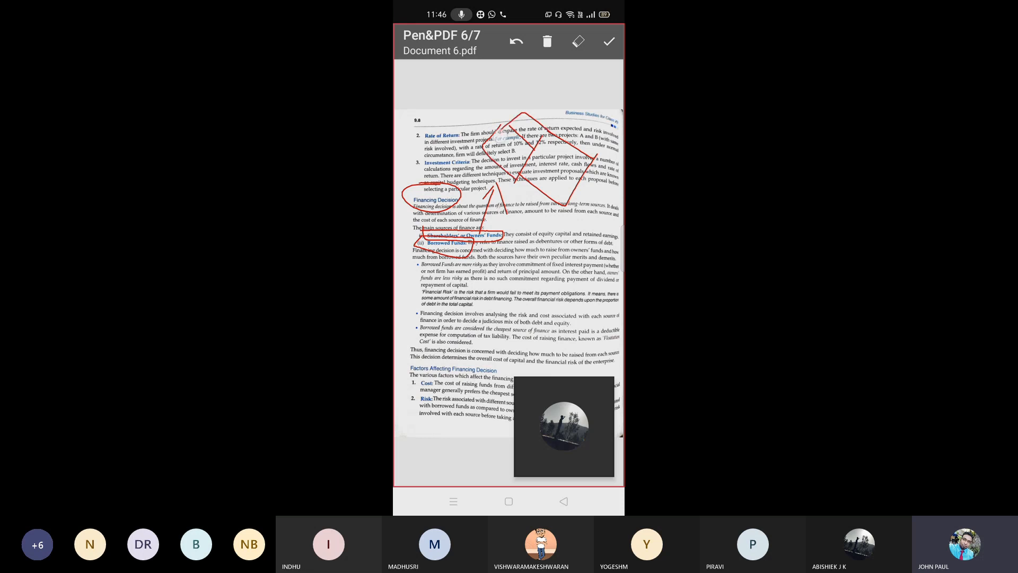
pyautogui.click(608, 43)
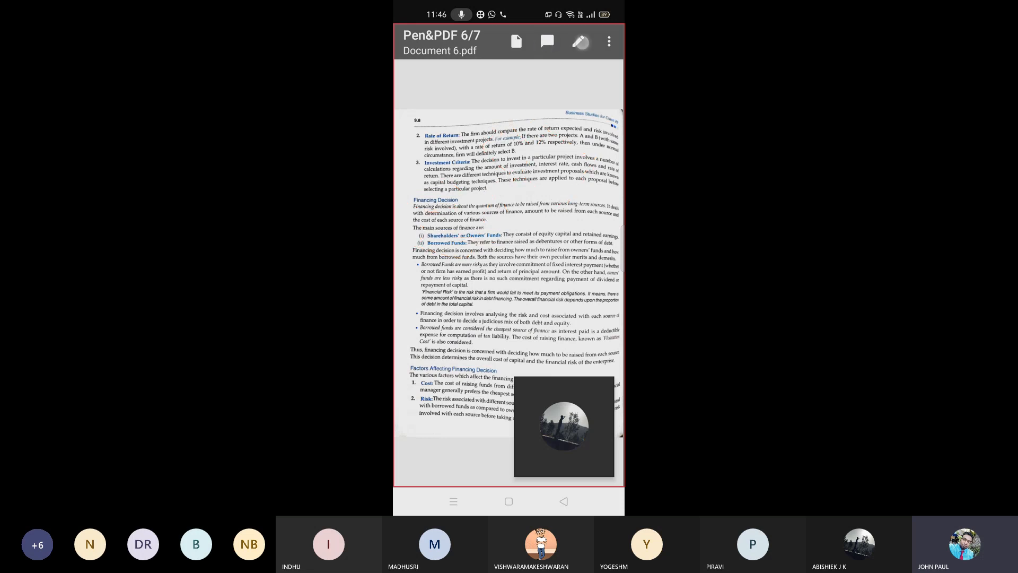
pyautogui.click(604, 41)
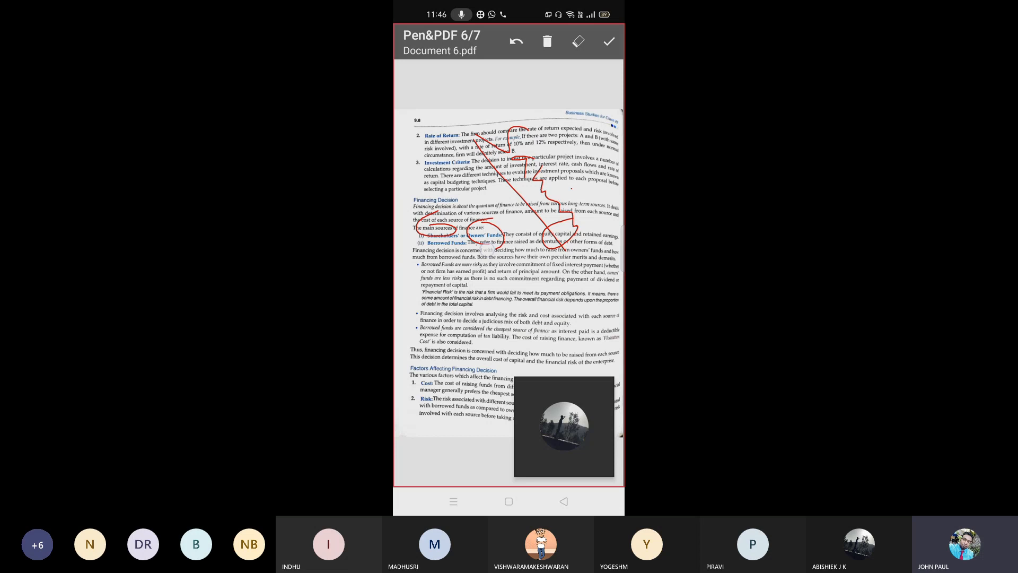
pyautogui.click(611, 41)
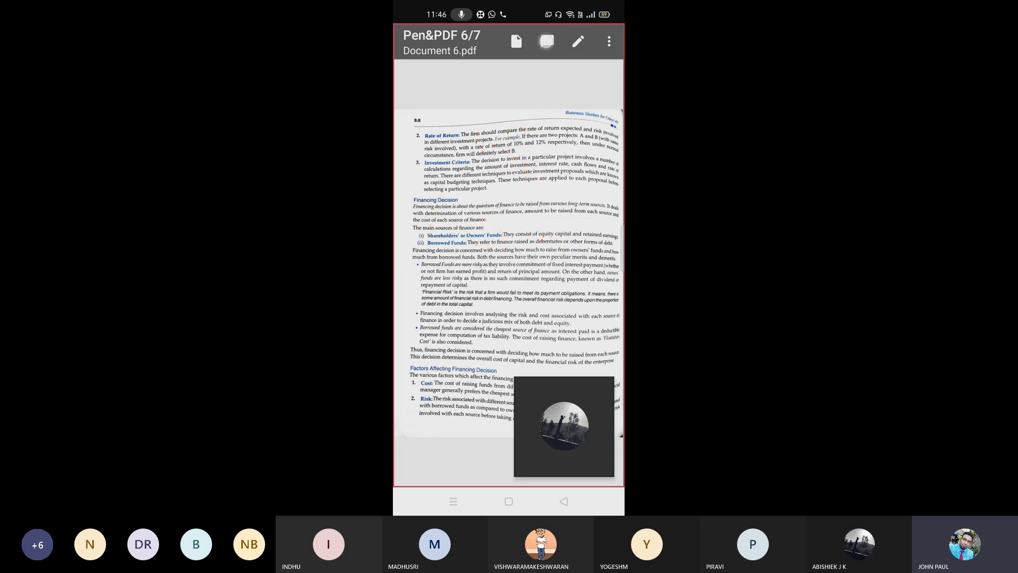
# Mark Borrowed Funds, the margin and the Financing Decision heading in red pen.
pyautogui.click(577, 41)
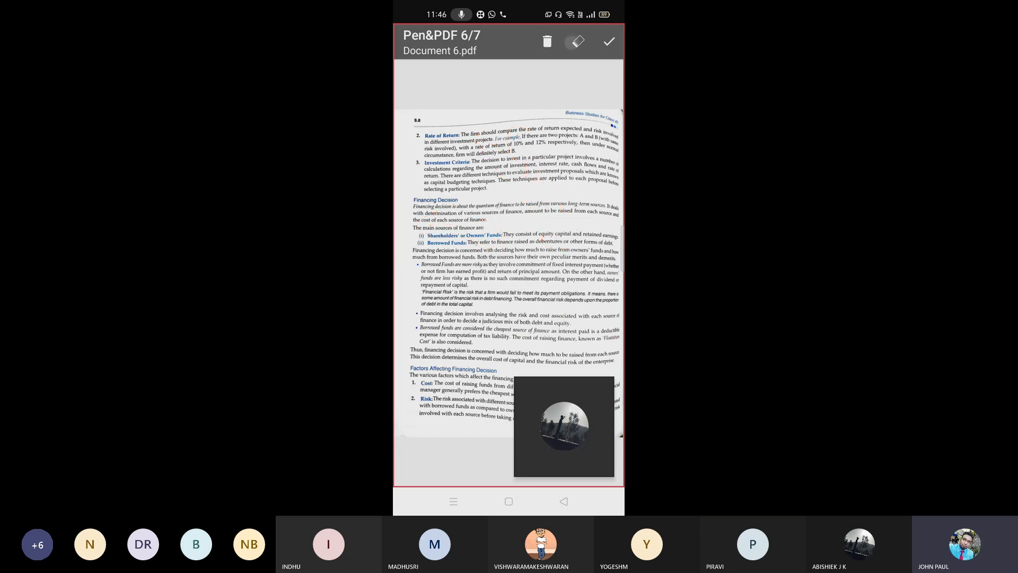
pyautogui.moveTo(422, 238); pyautogui.dragTo(467, 245)
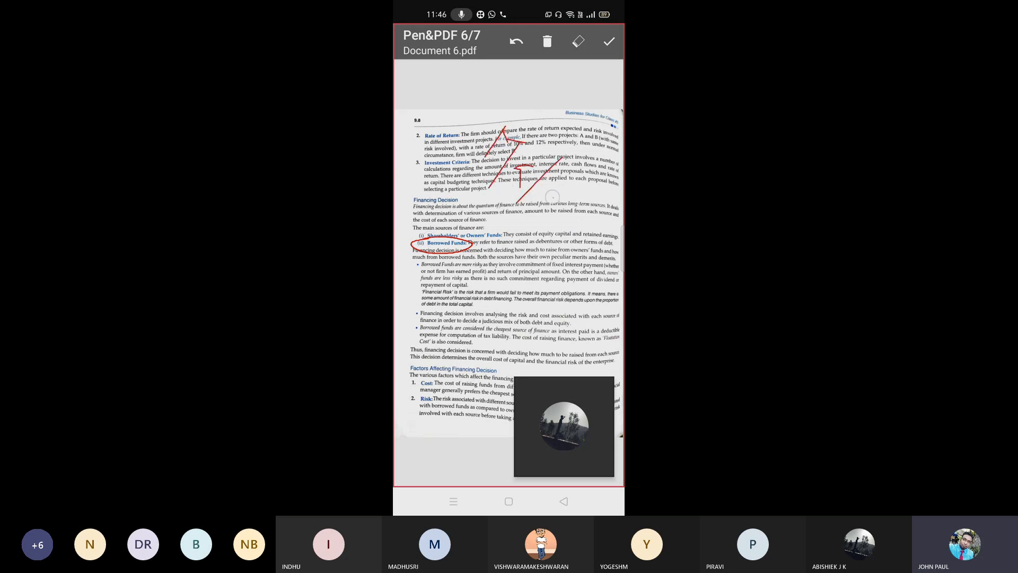
pyautogui.moveTo(542, 195); pyautogui.dragTo(579, 241)
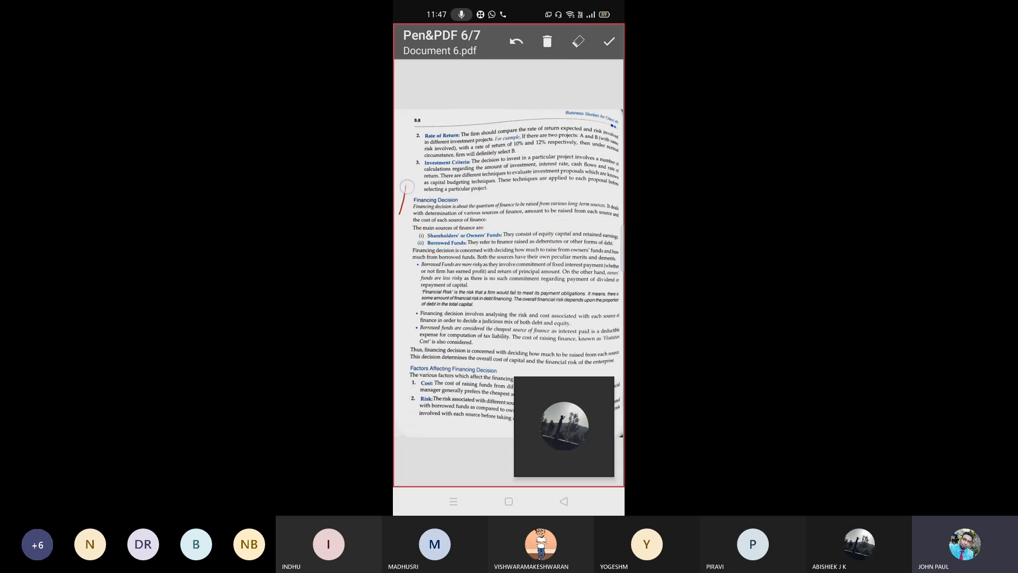
pyautogui.moveTo(408, 189); pyautogui.dragTo(462, 208)
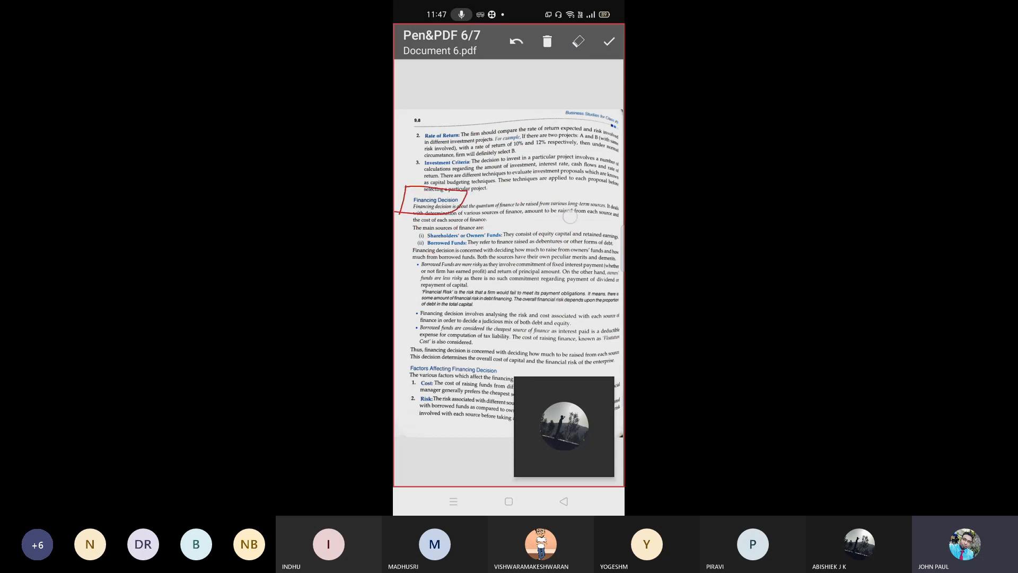
# Undo the strokes, leaving only the short stroke down to equity capital.
pyautogui.click(517, 42)
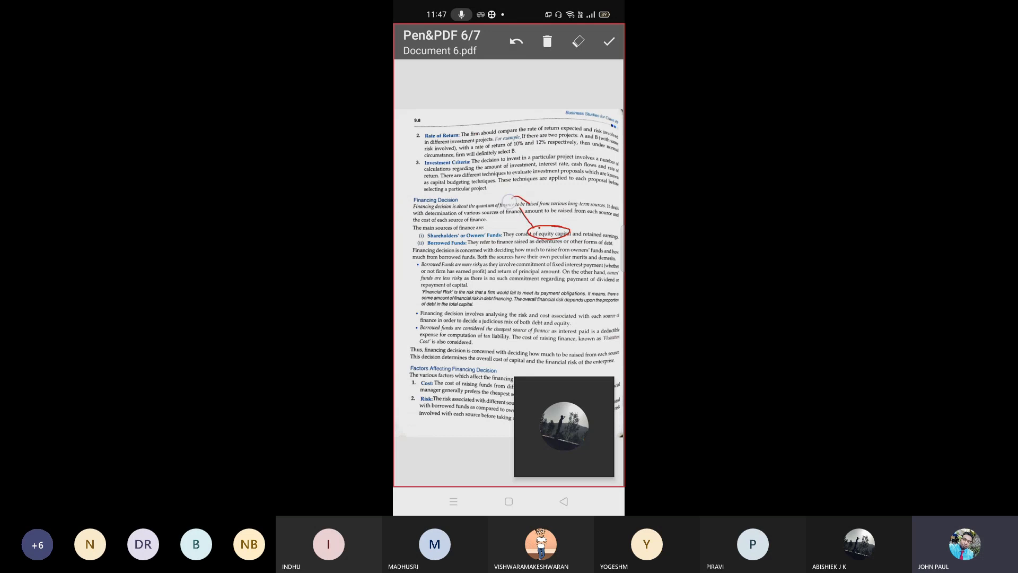
pyautogui.click(518, 42)
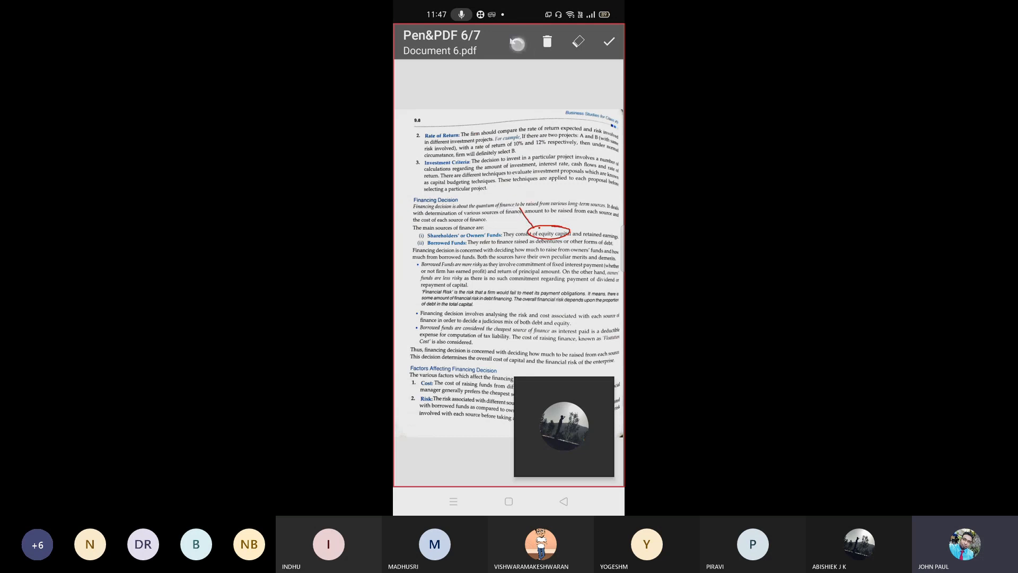
# Shrink the call overlay and scribble a red zigzag down through the financing text.
pyautogui.click(517, 42)
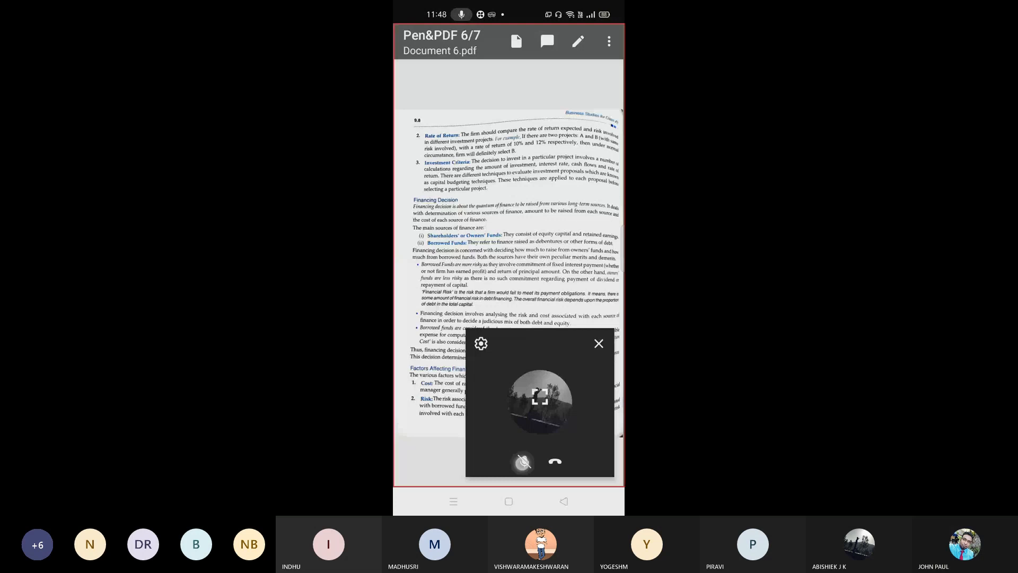
pyautogui.click(578, 41)
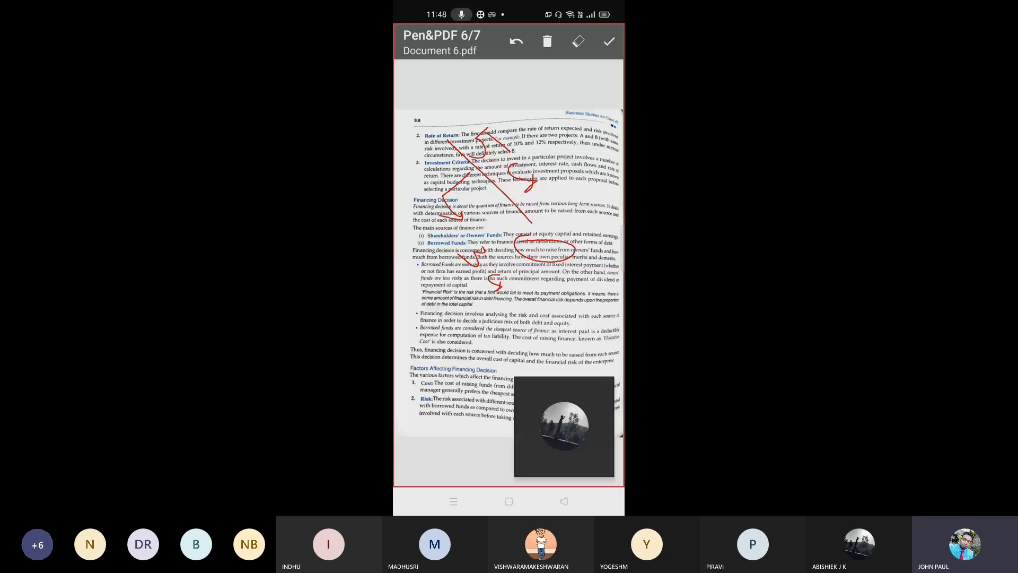
# Switch to the Teams meeting and show the participants list.
pyautogui.click(516, 41)
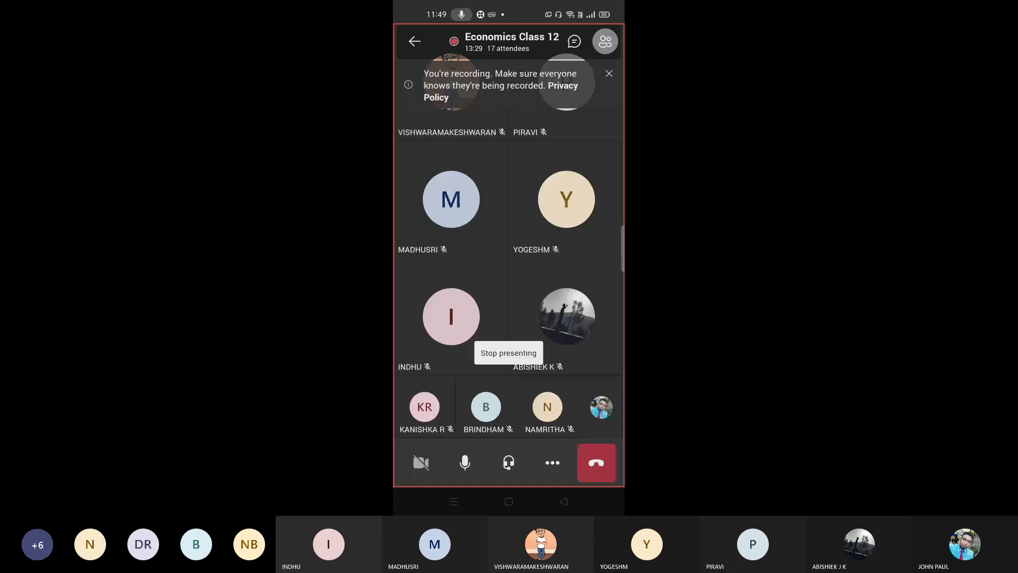
pyautogui.click(605, 40)
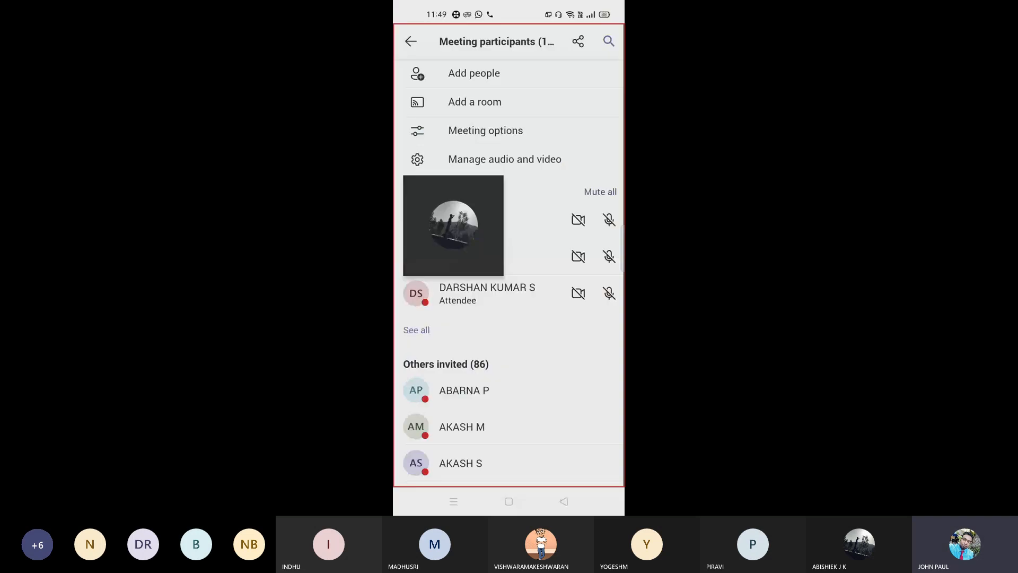
# Return to the textbook and scribble red ticks and circles over the investment criteria text.
pyautogui.click(453, 225)
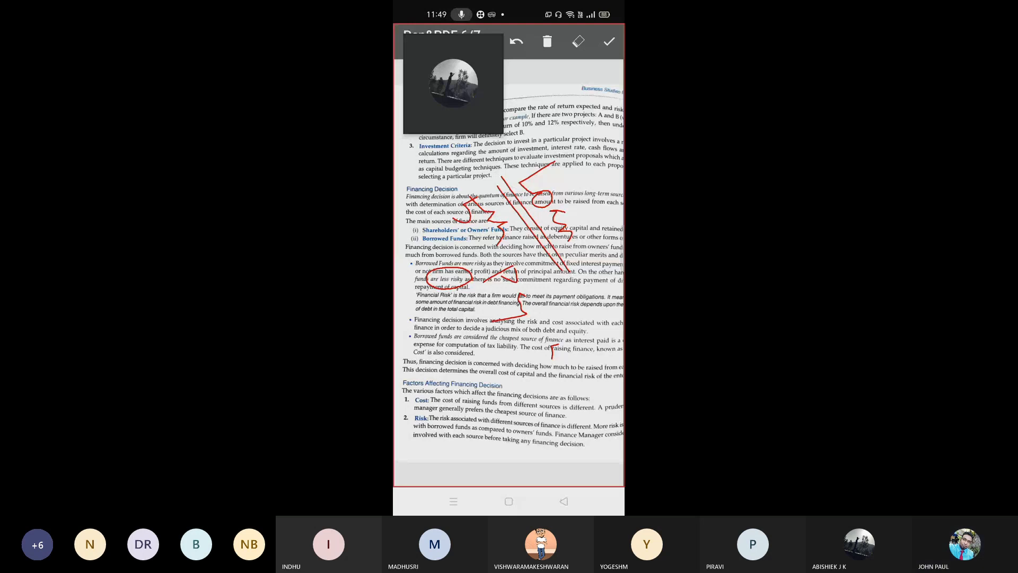
pyautogui.click(609, 42)
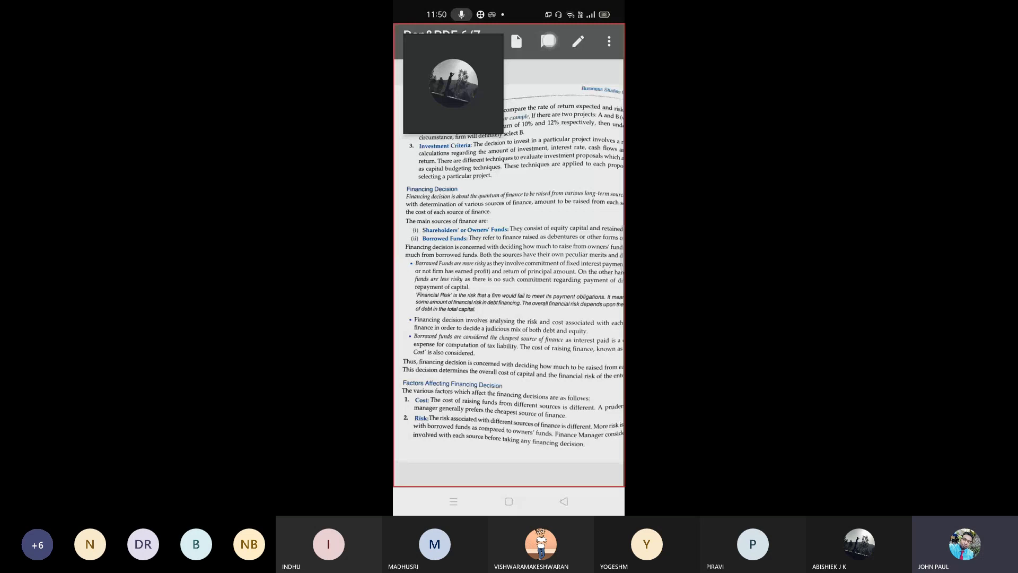
pyautogui.click(577, 42)
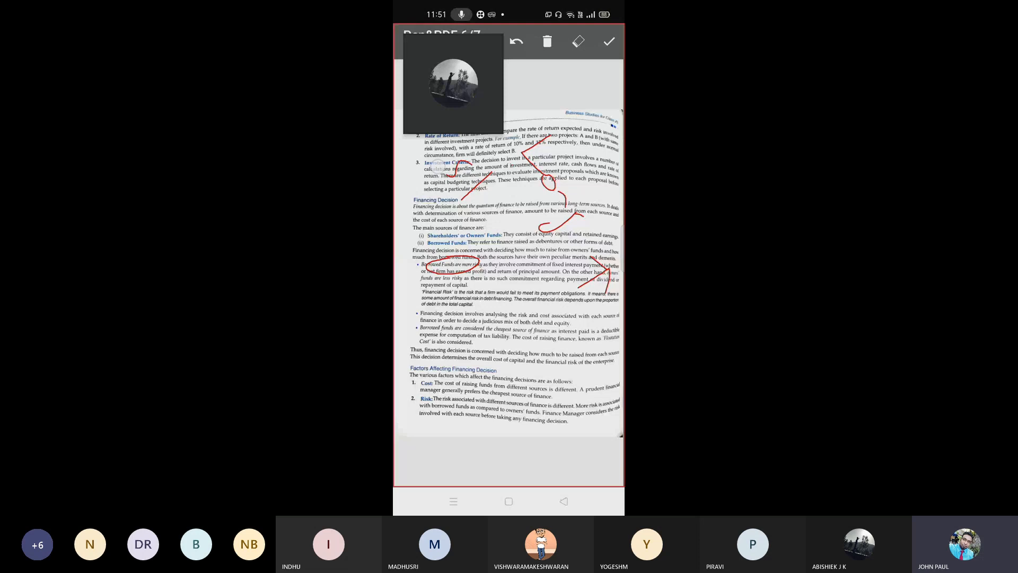
# Clear the ink, then circle analysing the risk and scribble down through the Financing Decision section.
pyautogui.click(521, 43)
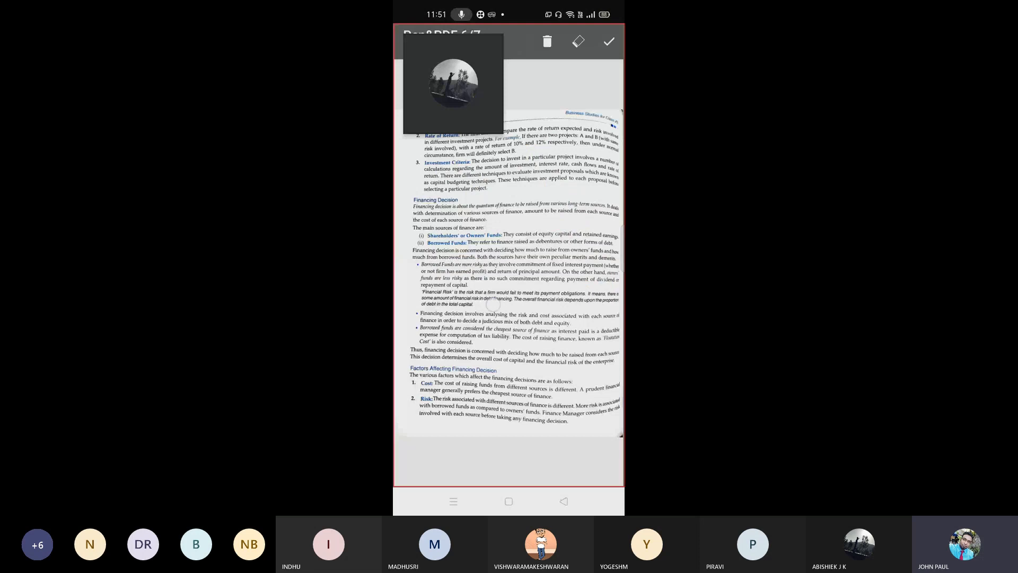
pyautogui.moveTo(484, 311); pyautogui.dragTo(529, 307)
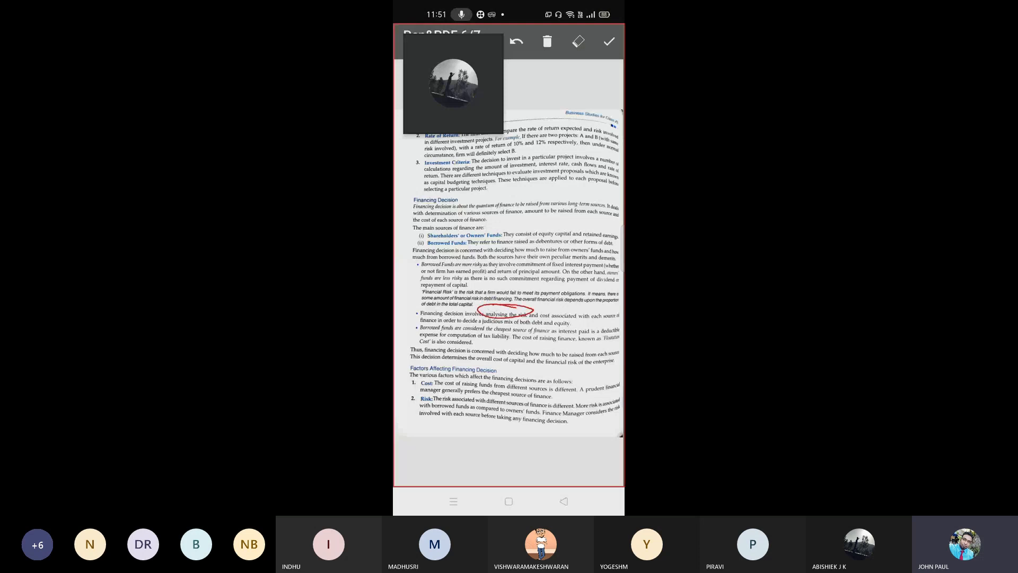
pyautogui.moveTo(416, 195); pyautogui.dragTo(461, 205)
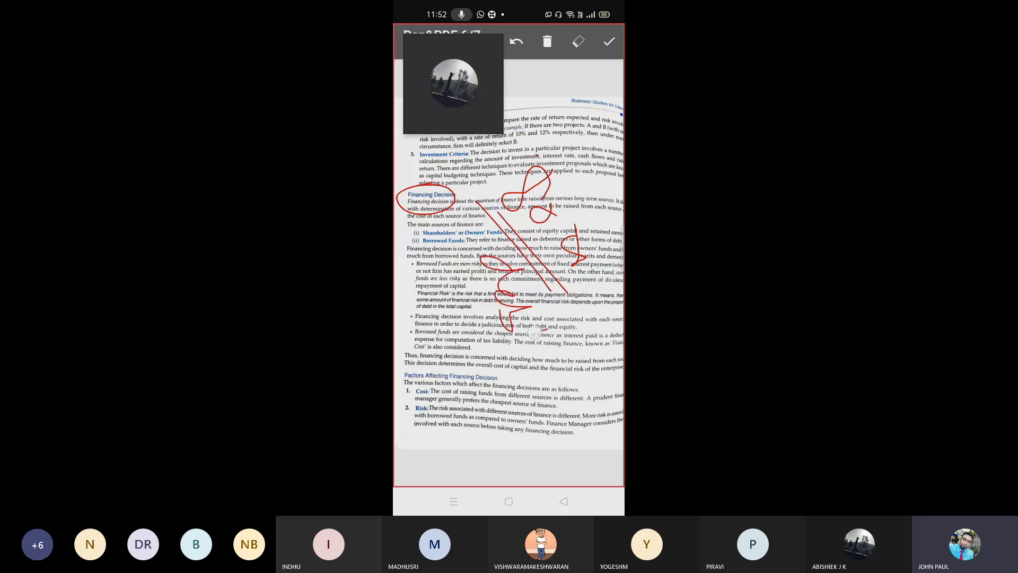
pyautogui.moveTo(539, 266); pyautogui.dragTo(513, 379)
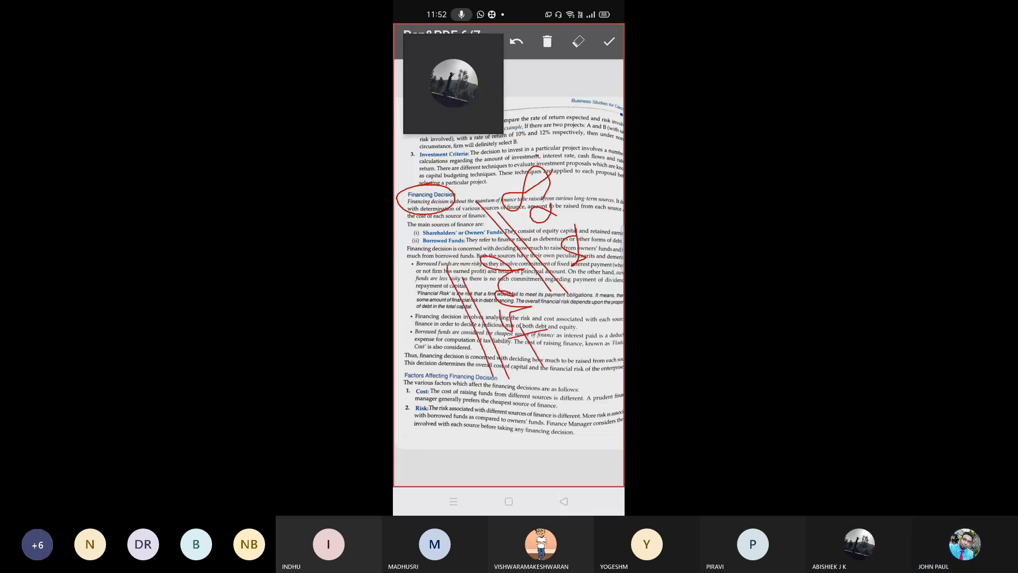
# Clear the ink, underline selecting a particular project, circle the heading and arrow to its definition.
pyautogui.click(513, 41)
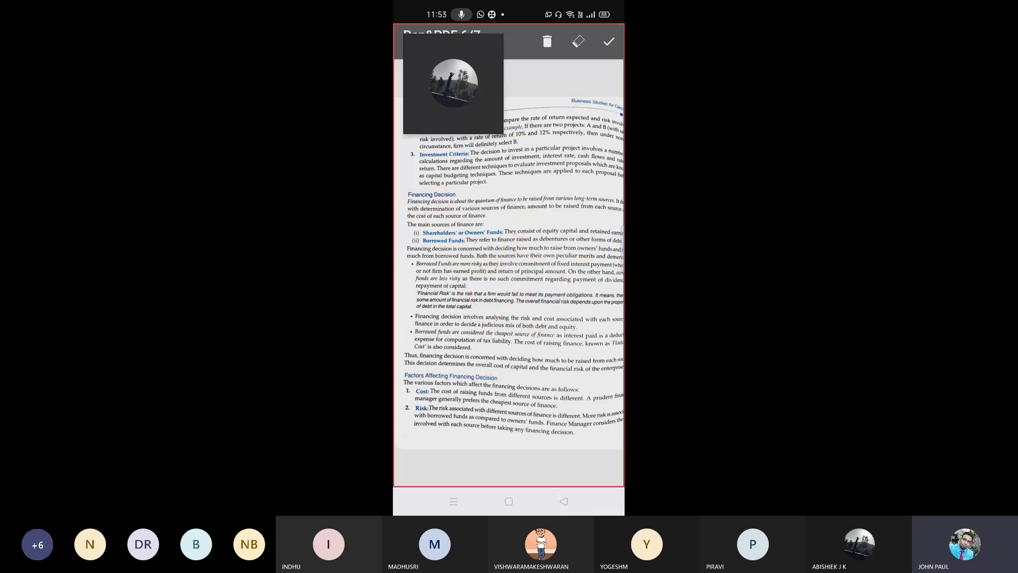
pyautogui.moveTo(410, 187); pyautogui.dragTo(477, 192)
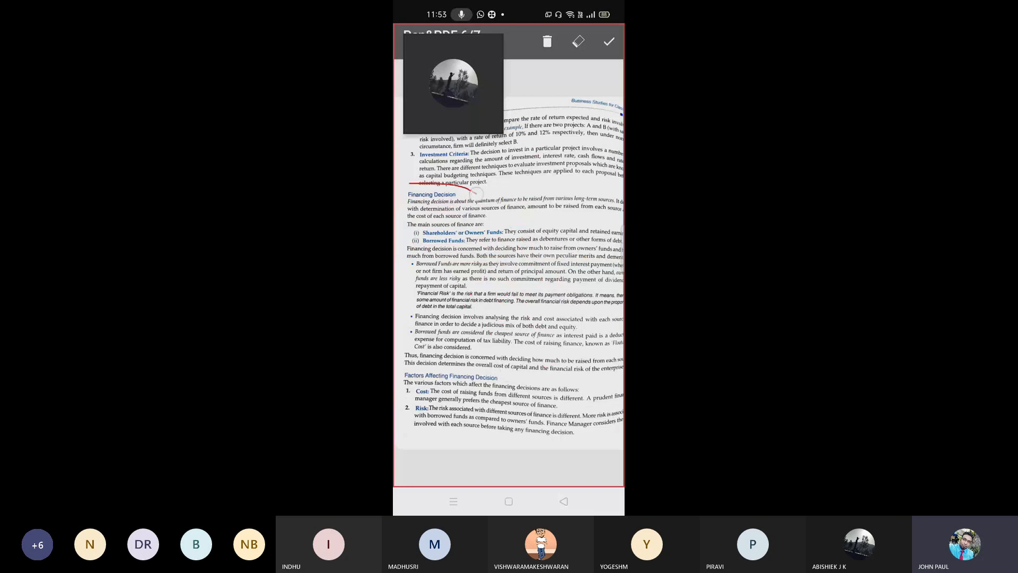
pyautogui.moveTo(400, 195); pyautogui.dragTo(468, 208)
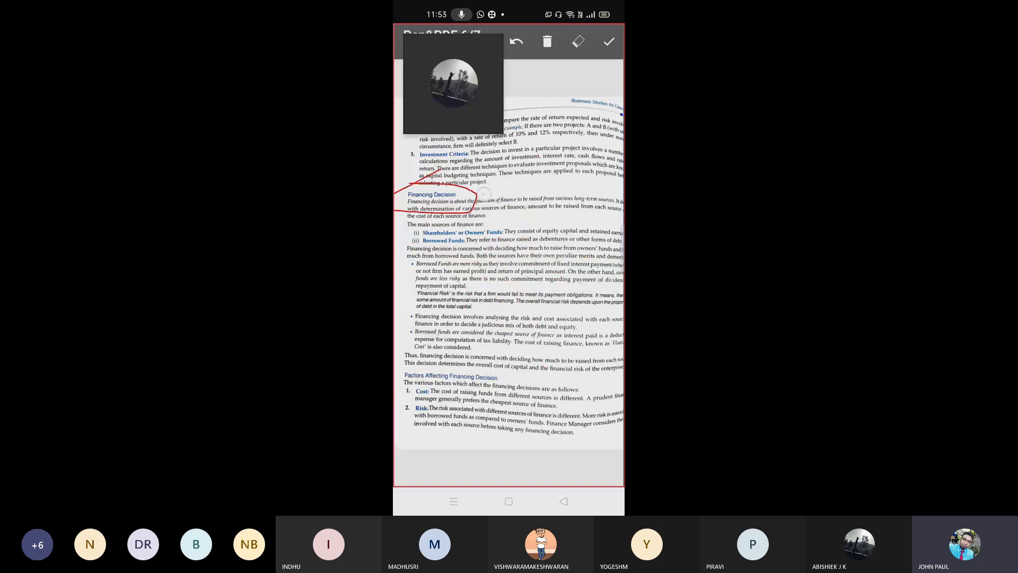
pyautogui.moveTo(474, 202); pyautogui.dragTo(530, 182)
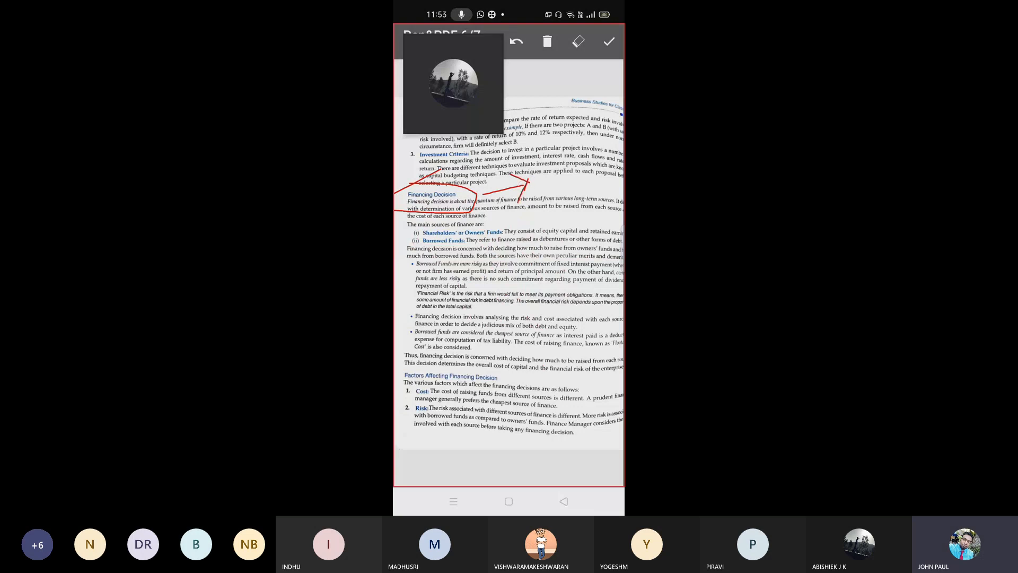
# Underline the financial risk note, circle risk and cost, then discard all marks.
pyautogui.moveTo(416, 309); pyautogui.dragTo(623, 309)
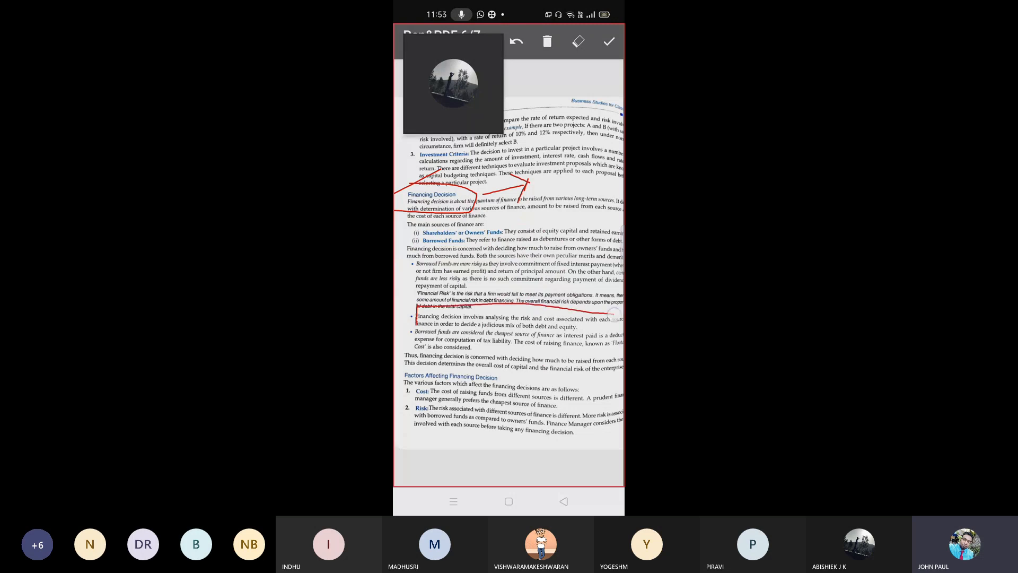
pyautogui.moveTo(416, 325); pyautogui.dragTo(585, 318)
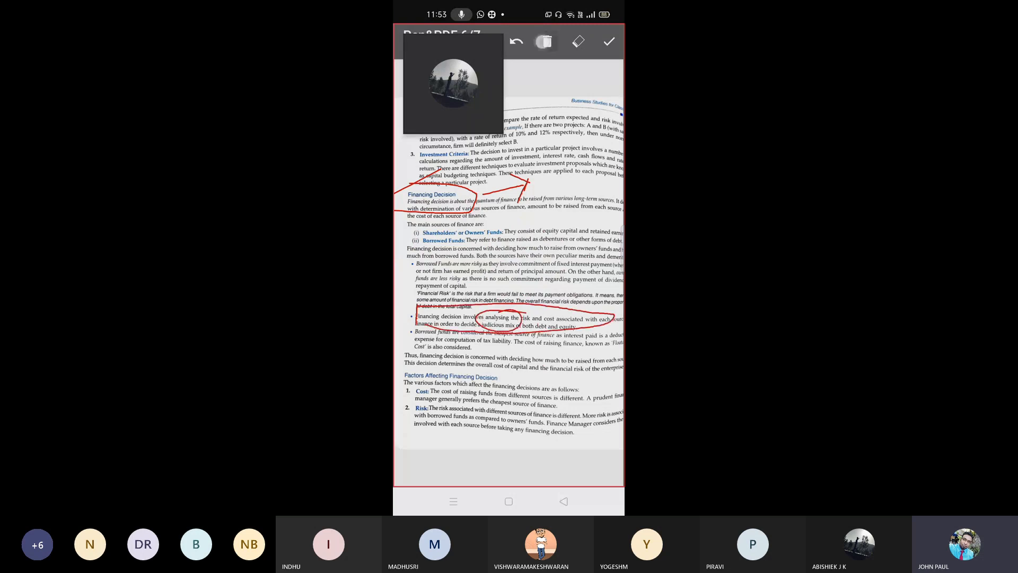
pyautogui.click(607, 42)
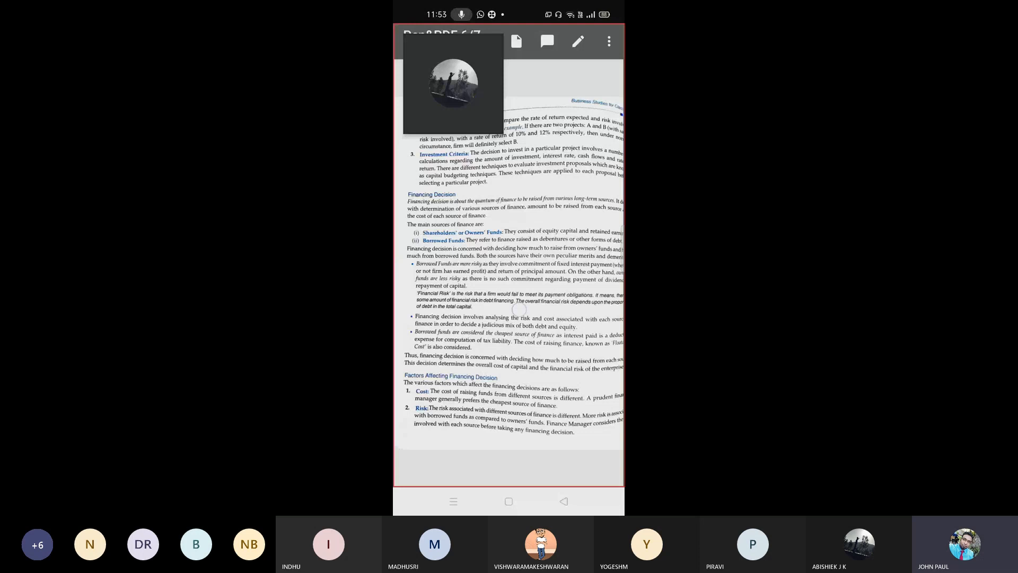
pyautogui.click(578, 41)
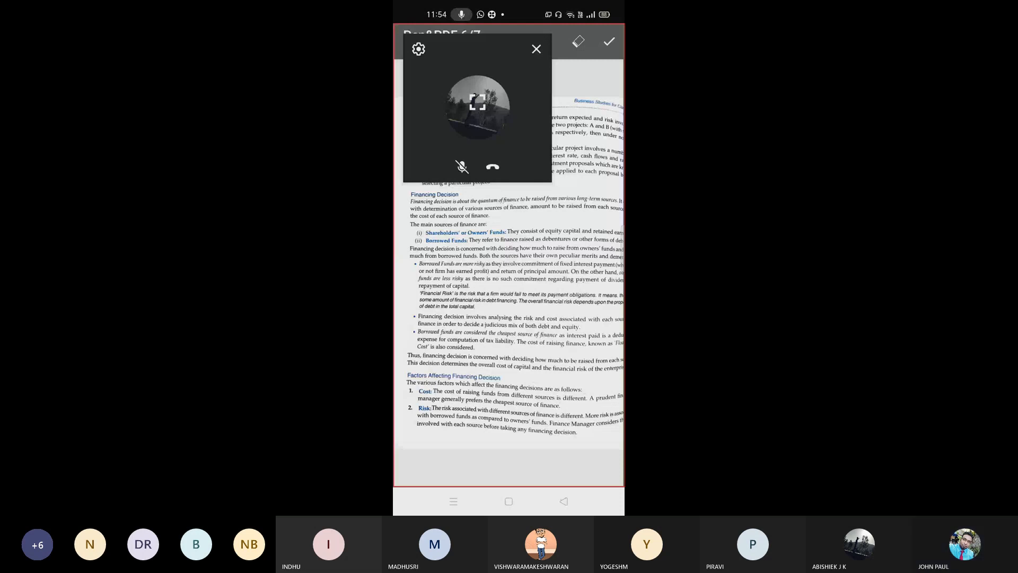
pyautogui.click(536, 49)
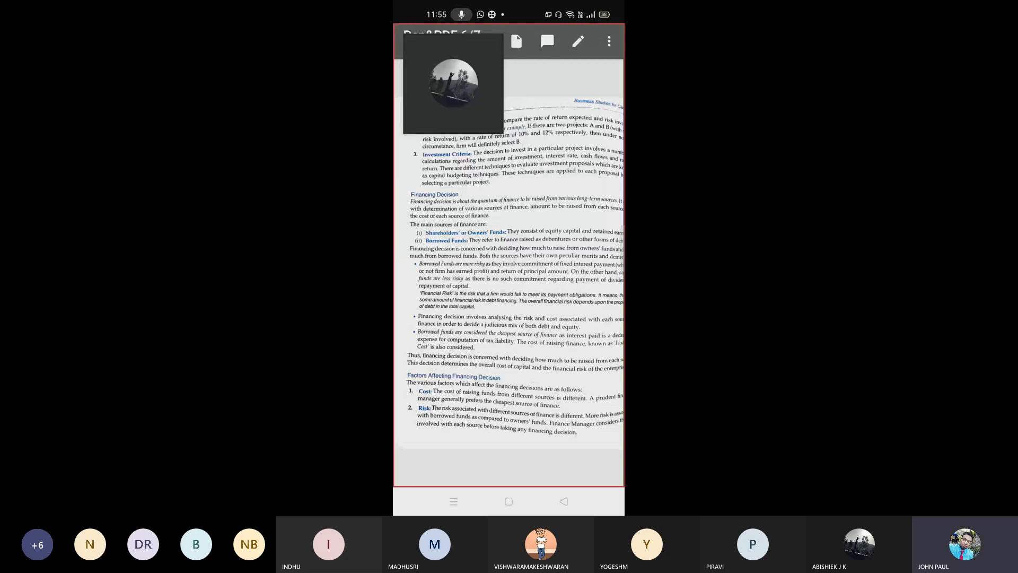
pyautogui.click(578, 42)
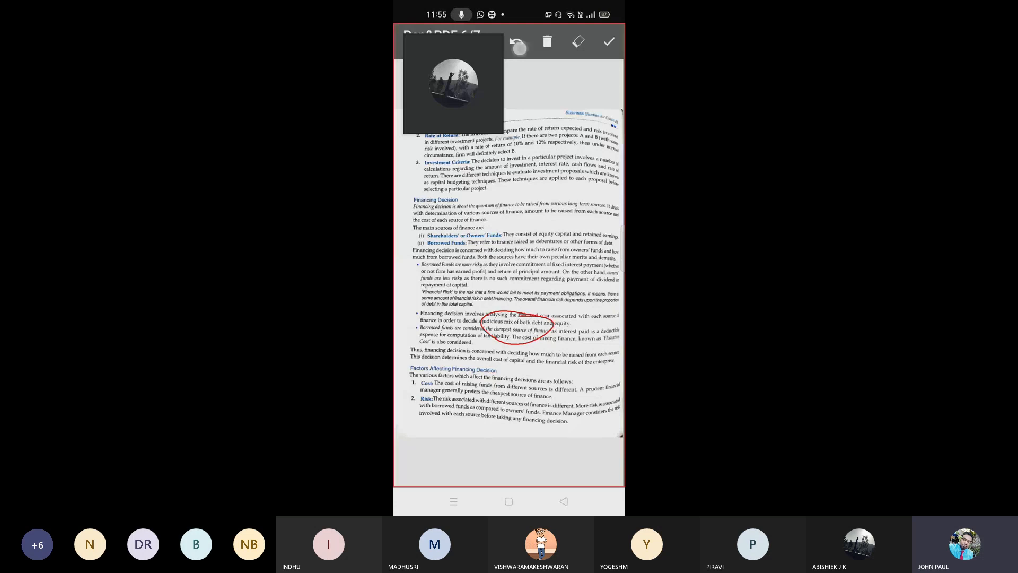
pyautogui.click(517, 42)
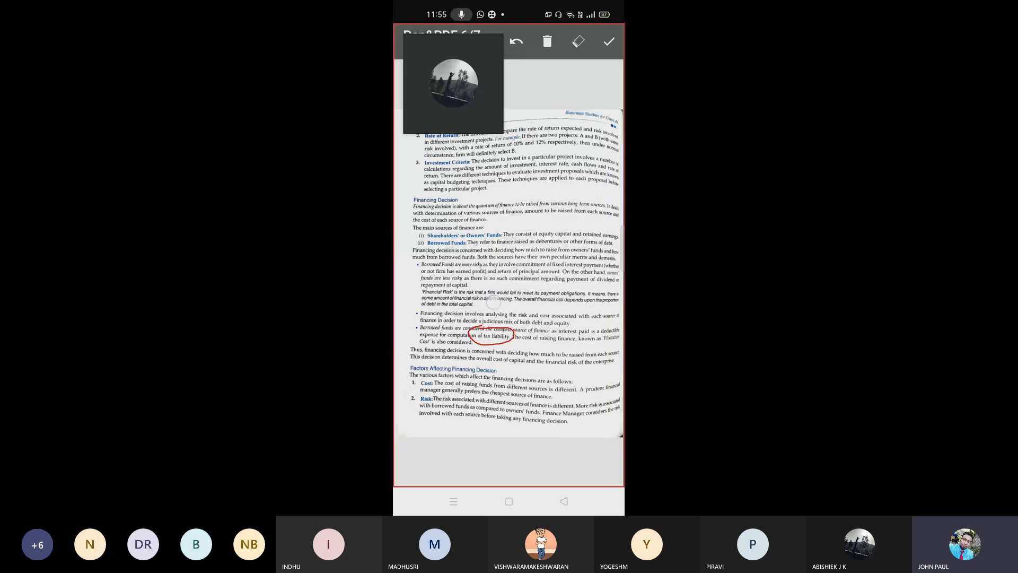
pyautogui.moveTo(481, 309); pyautogui.dragTo(513, 318)
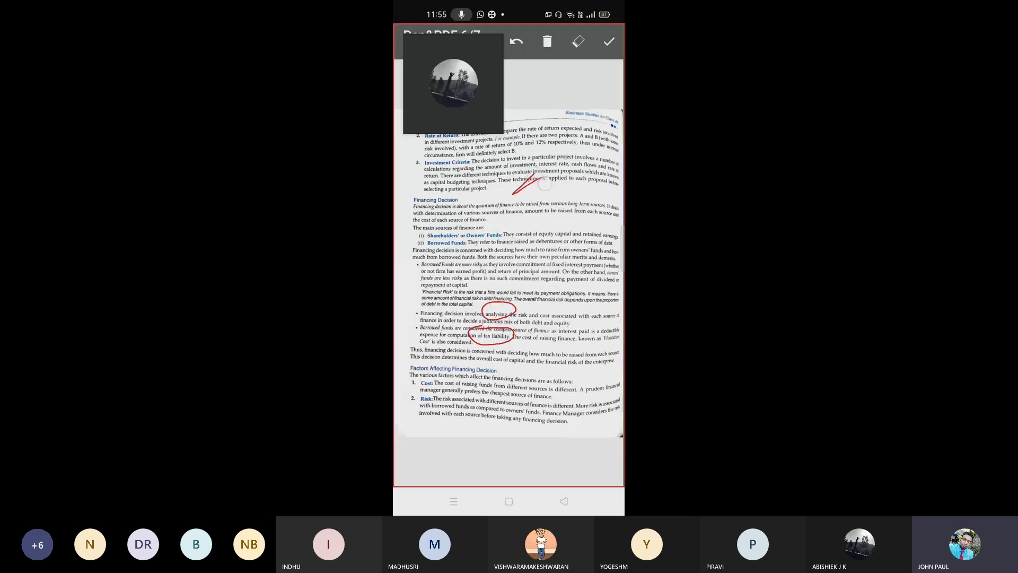
pyautogui.moveTo(520, 189); pyautogui.dragTo(562, 241)
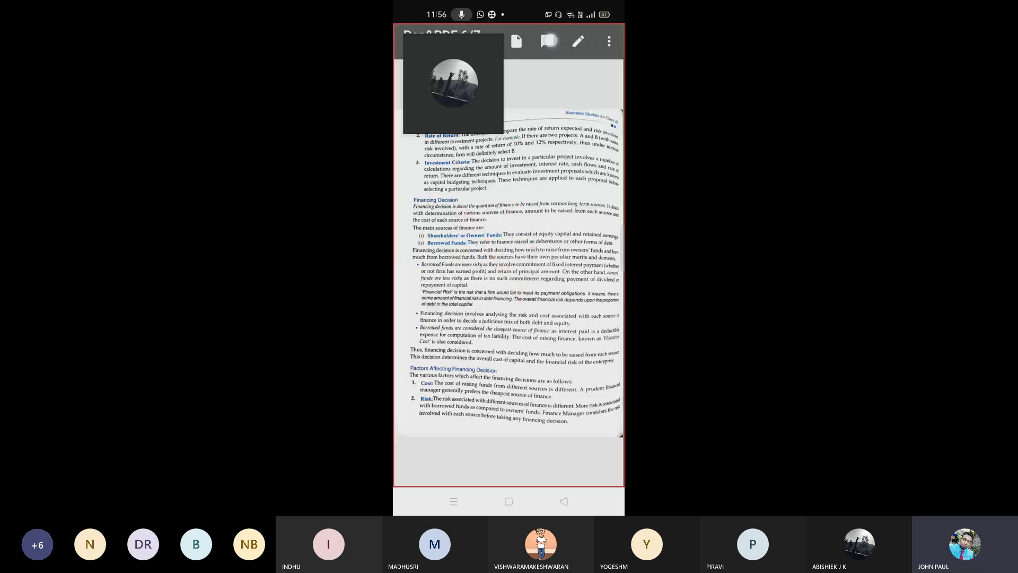
# Scribble a red zigzag from investment criteria down through the borrowed funds text.
pyautogui.click(578, 42)
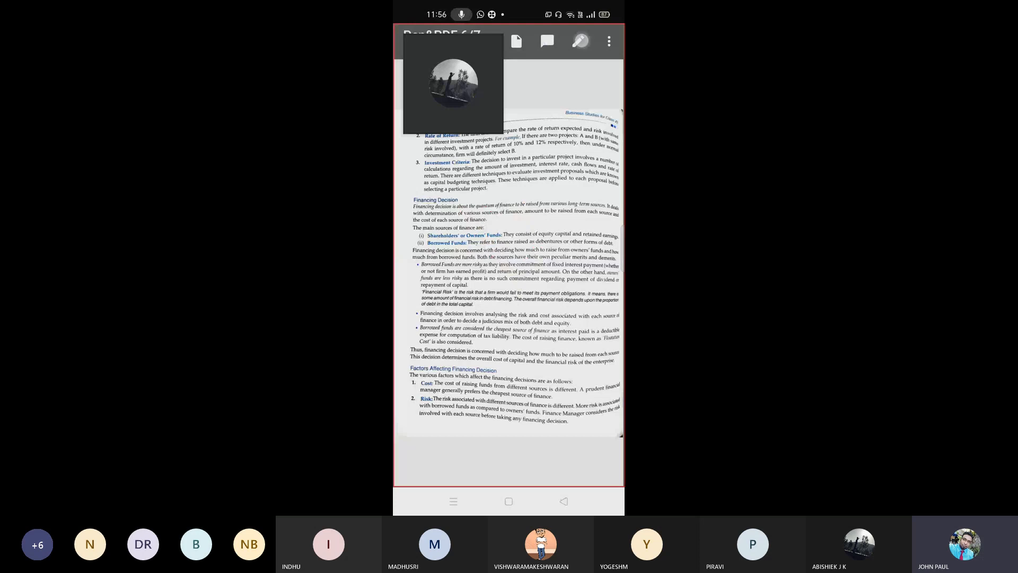
pyautogui.click(579, 41)
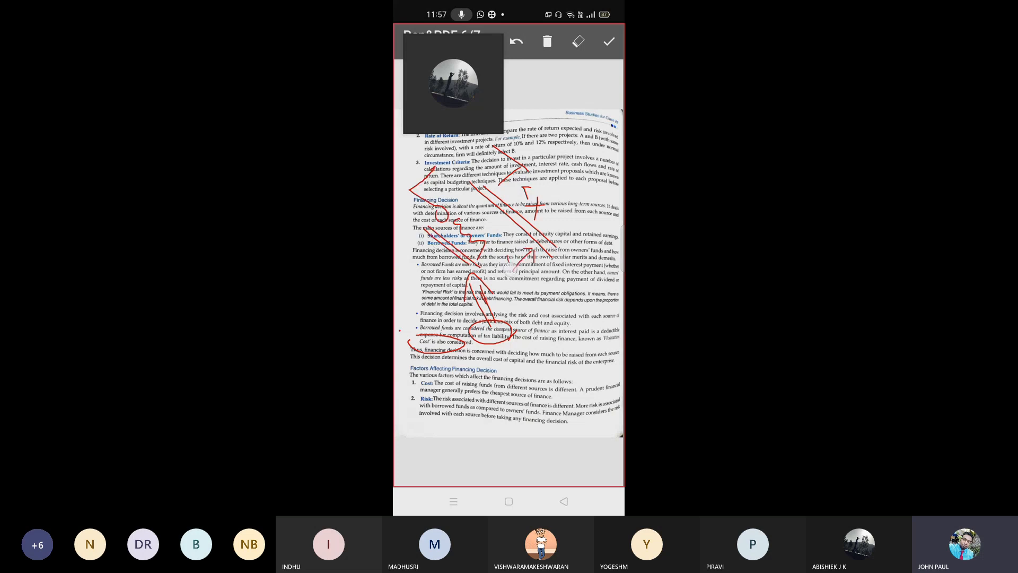
# Clear the red marks and circle the Financing Decision heading again.
pyautogui.click(610, 41)
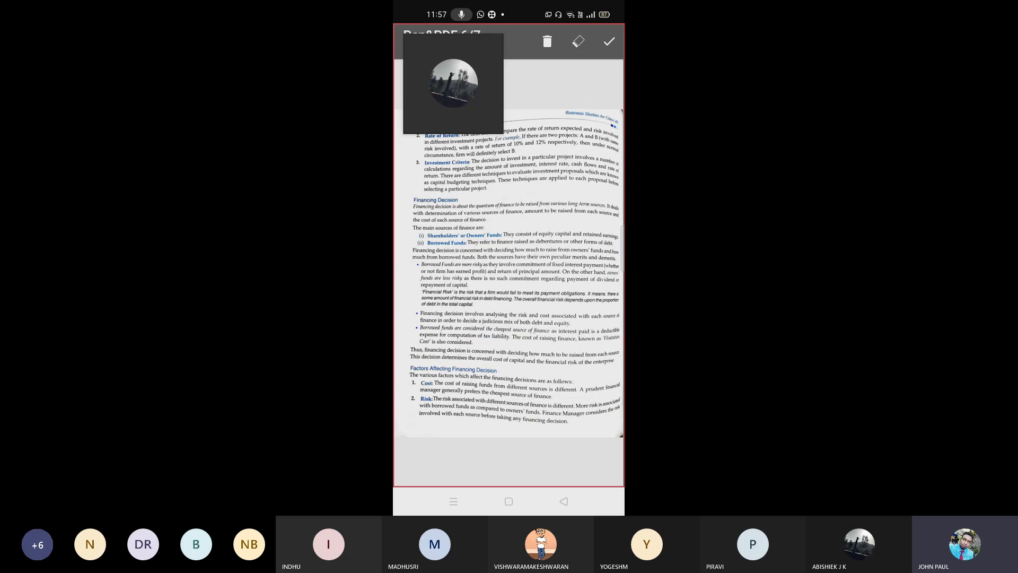
pyautogui.moveTo(412, 204); pyautogui.dragTo(455, 198)
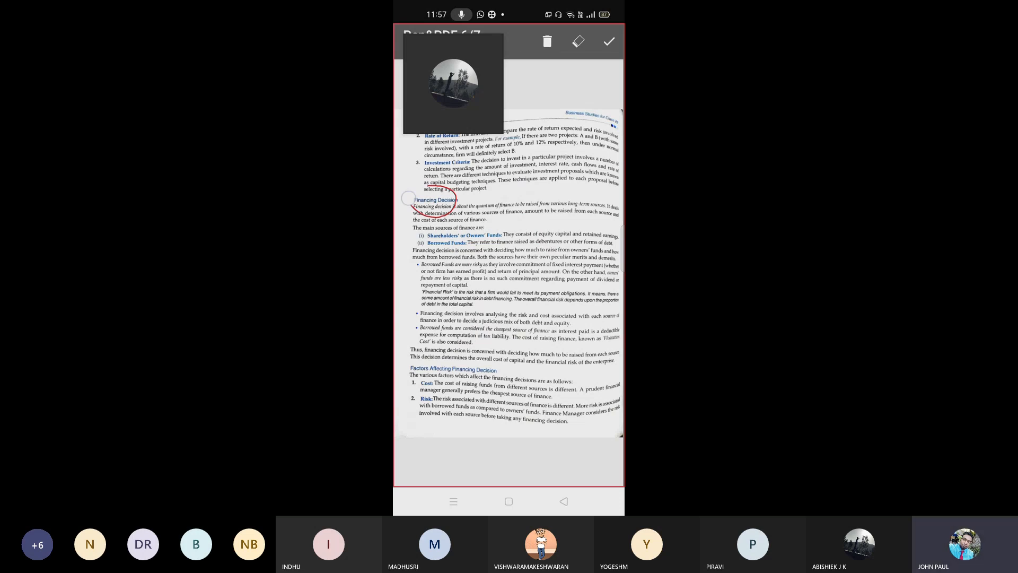
pyautogui.moveTo(413, 373); pyautogui.dragTo(500, 370)
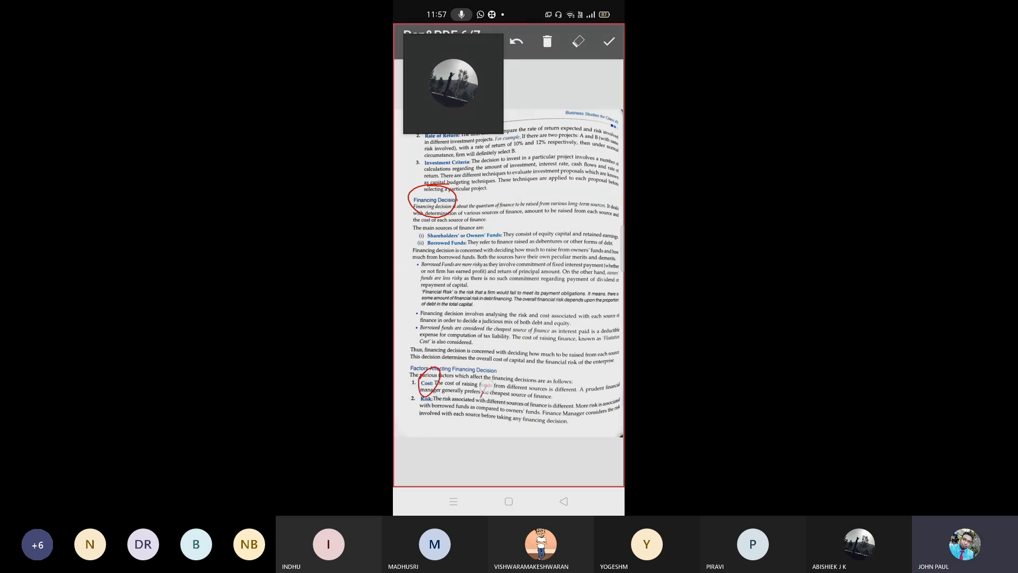
# Circle the Cost factor and cheapest source of finance, leaving only Cost circled.
pyautogui.moveTo(484, 395); pyautogui.dragTo(552, 397)
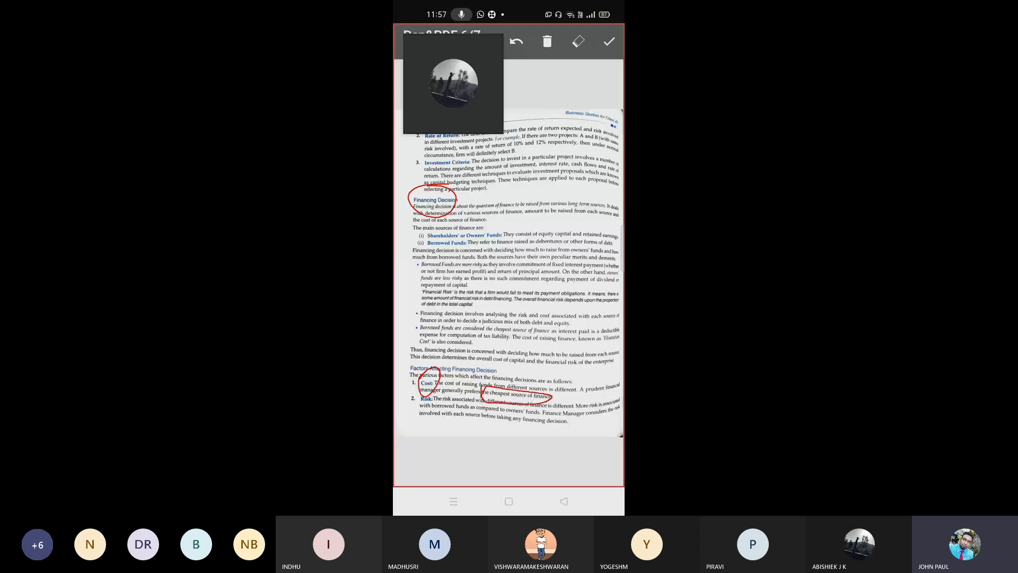
pyautogui.moveTo(555, 146); pyautogui.dragTo(582, 254)
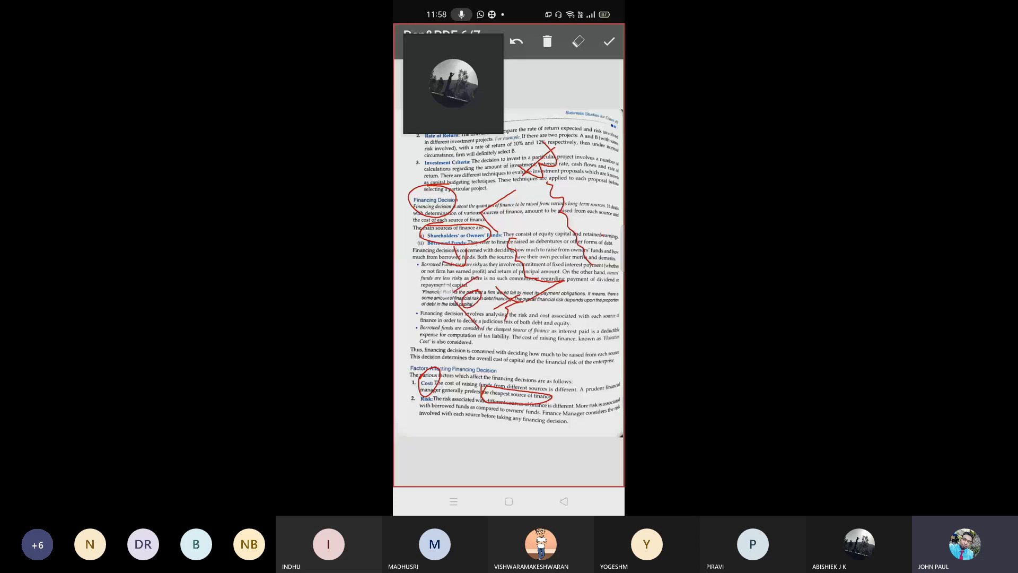
pyautogui.click(547, 42)
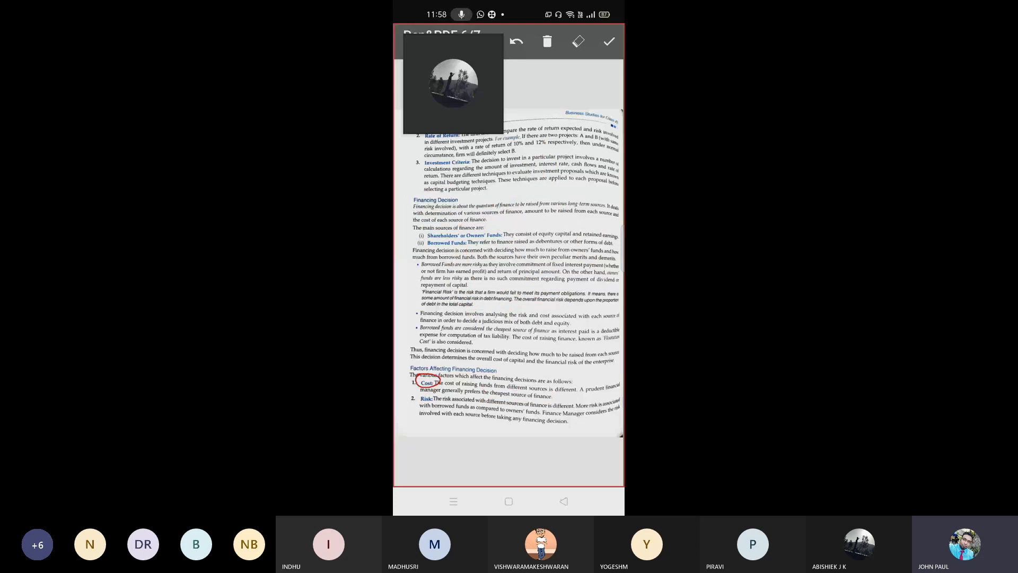
# Clear the Cost circle and stray line, then scribble red across the Financing Decision definition lines.
pyautogui.click(609, 42)
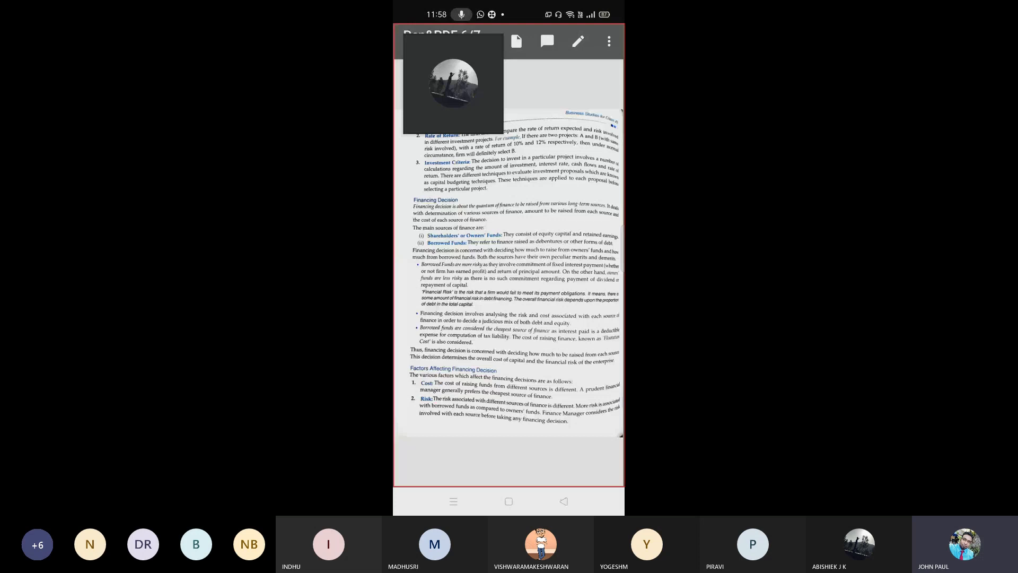
pyautogui.click(578, 41)
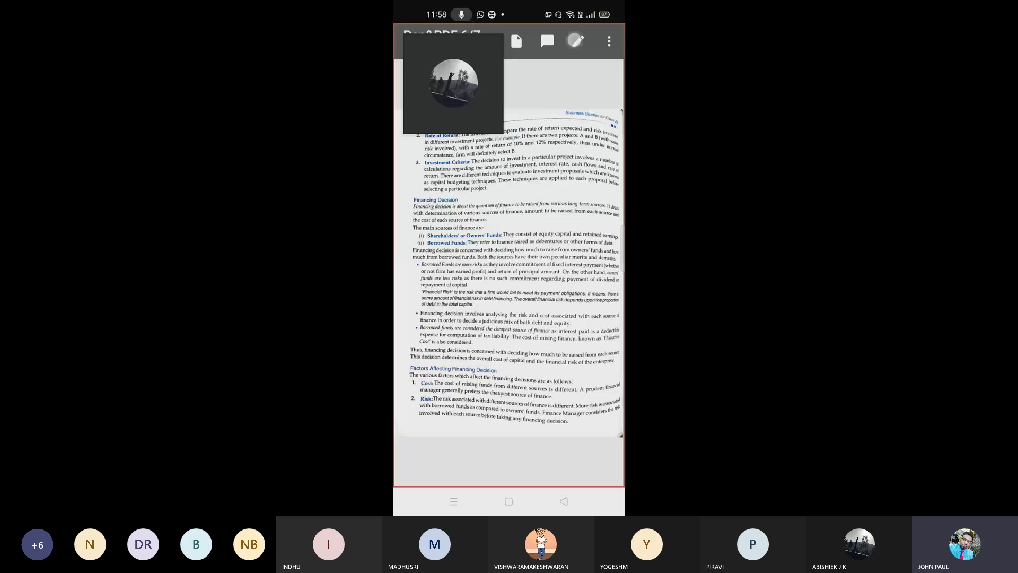
pyautogui.click(575, 41)
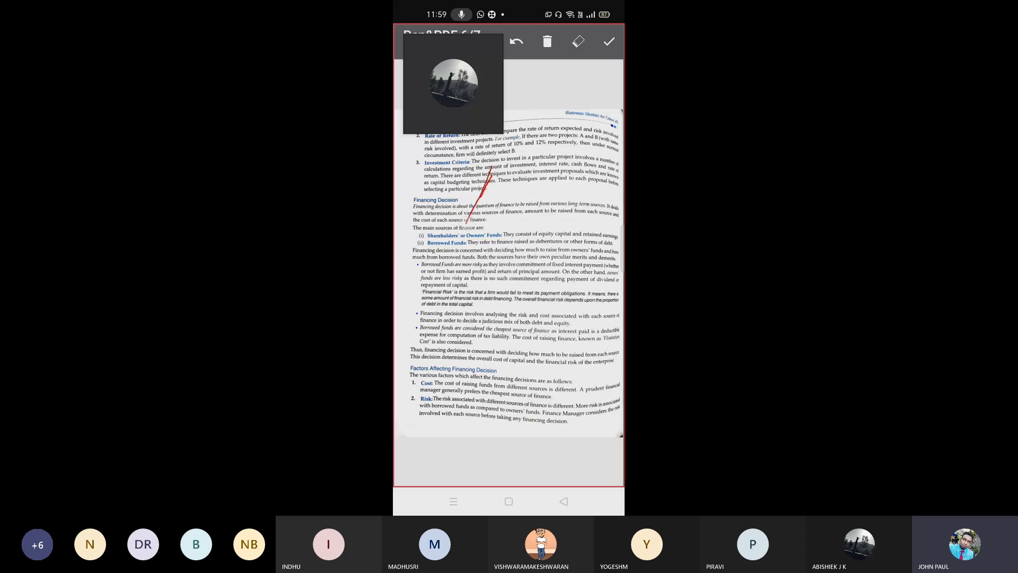
pyautogui.click(522, 43)
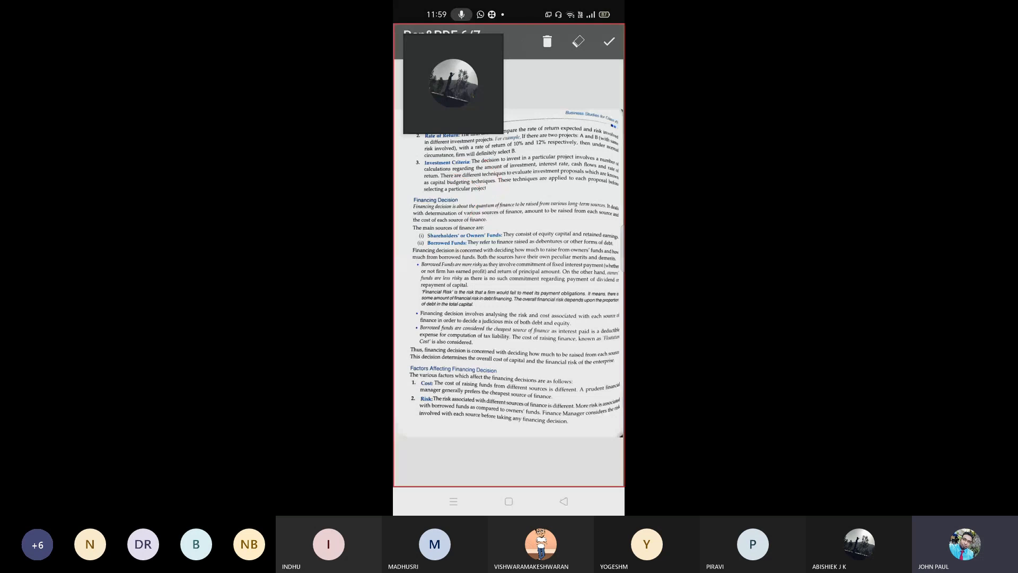
pyautogui.moveTo(513, 159); pyautogui.dragTo(546, 196)
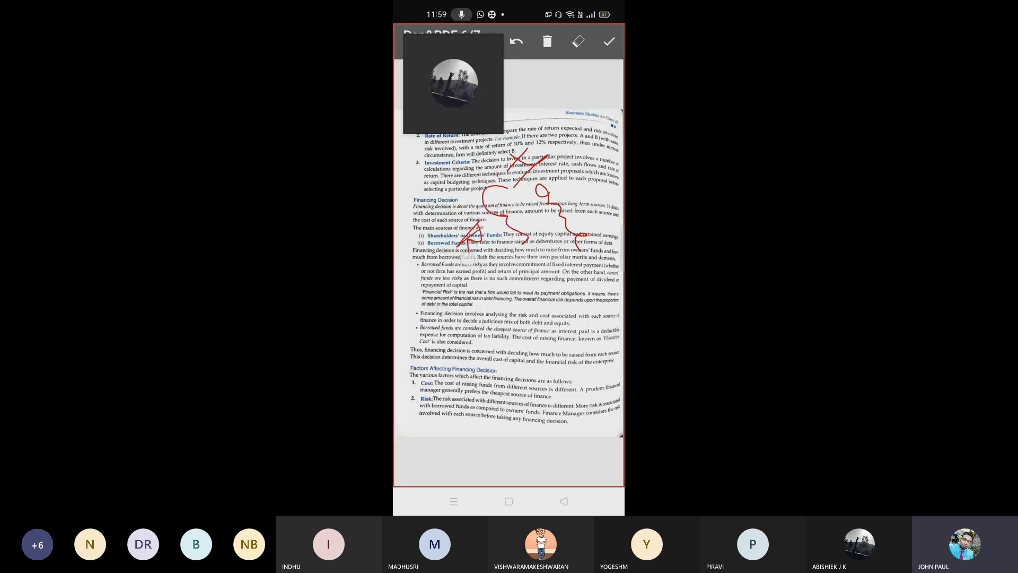
# Discard the zigzag and Risk circle, leaving a short red underline under 'considered' in the borrowed-funds bullet.
pyautogui.click(610, 41)
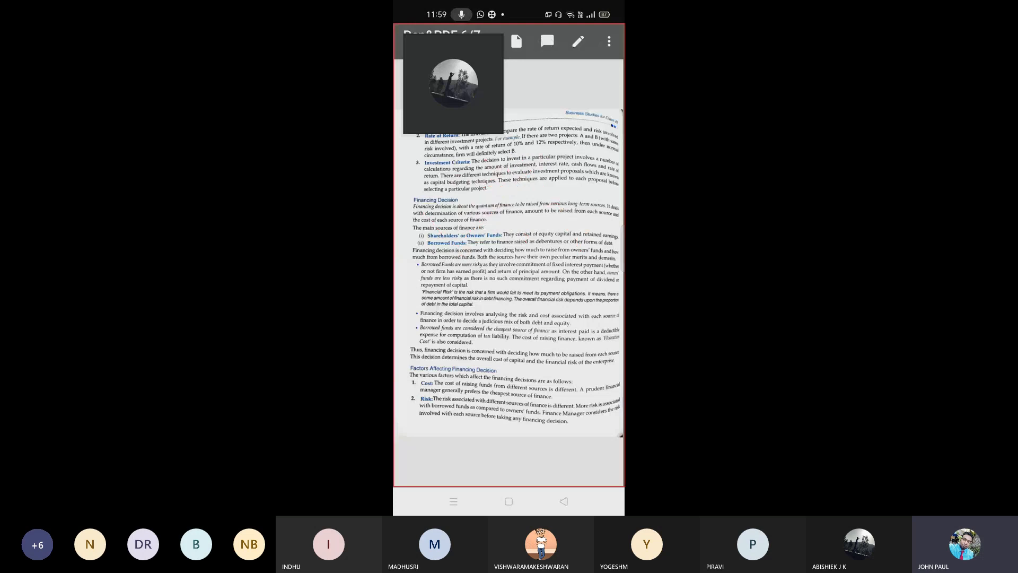
pyautogui.click(578, 41)
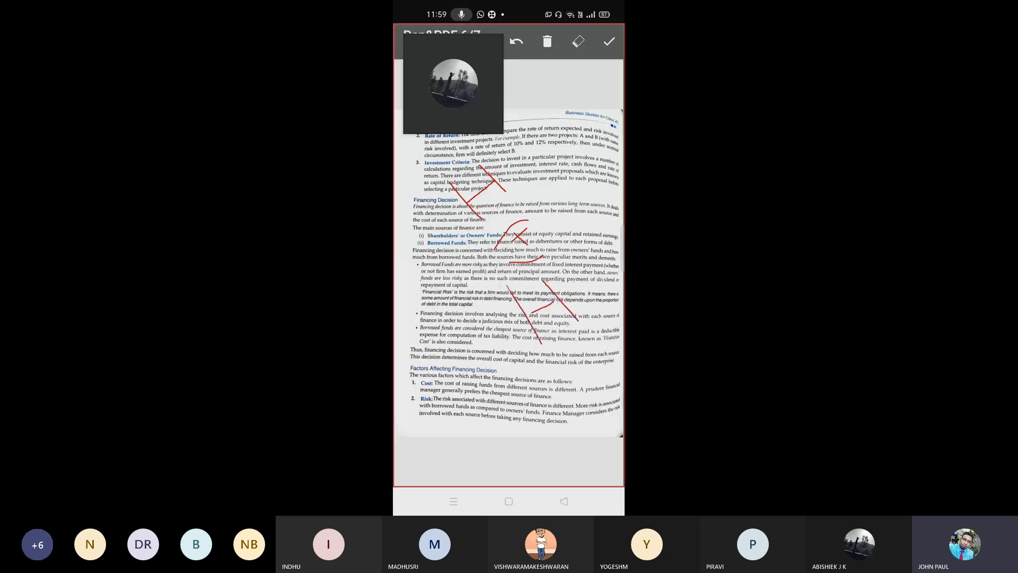
pyautogui.click(608, 41)
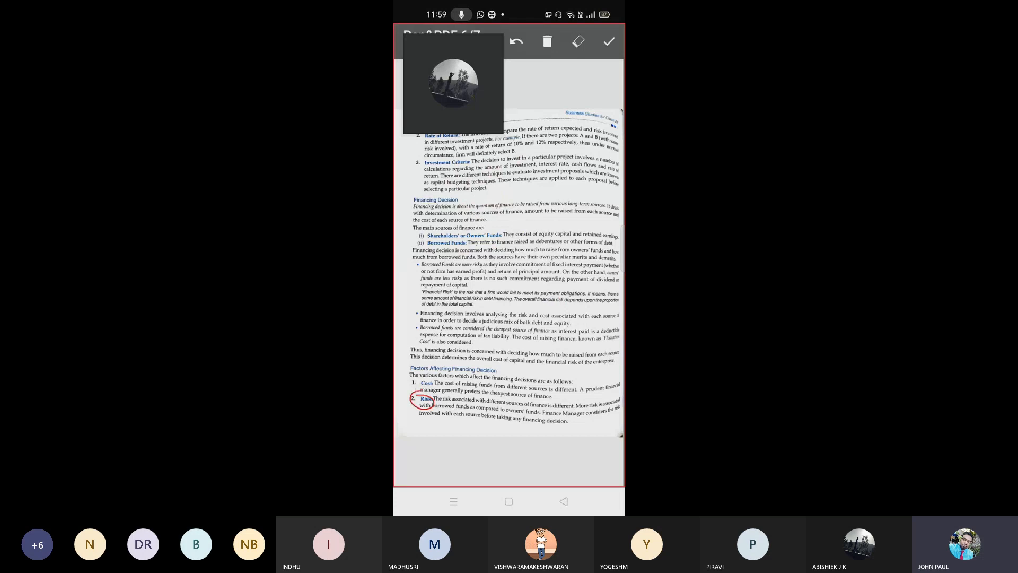
pyautogui.click(607, 41)
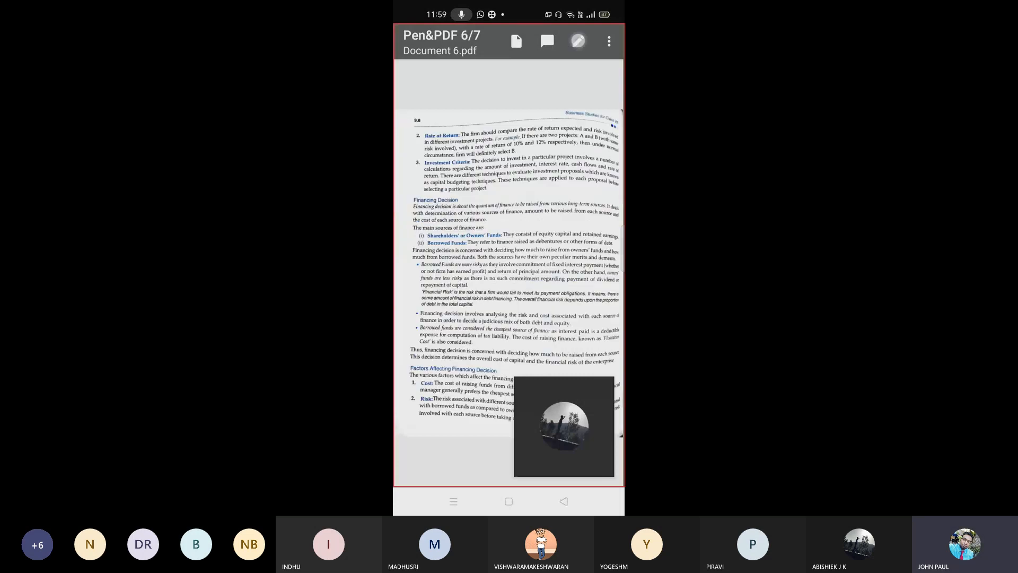
pyautogui.click(578, 42)
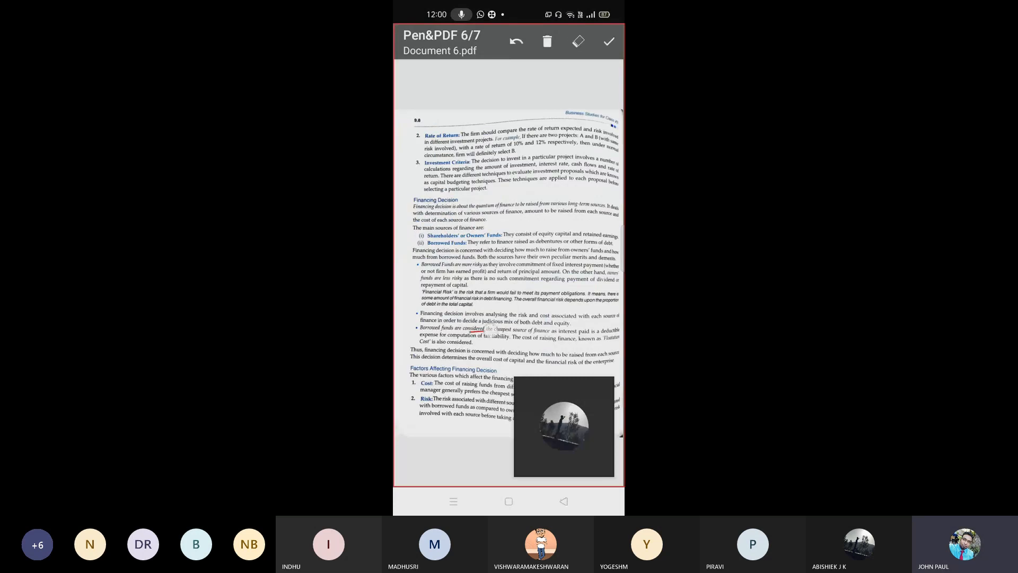
# On page 7, circle a phrase in the Flotation Cost point in red, then discard it.
pyautogui.click(611, 43)
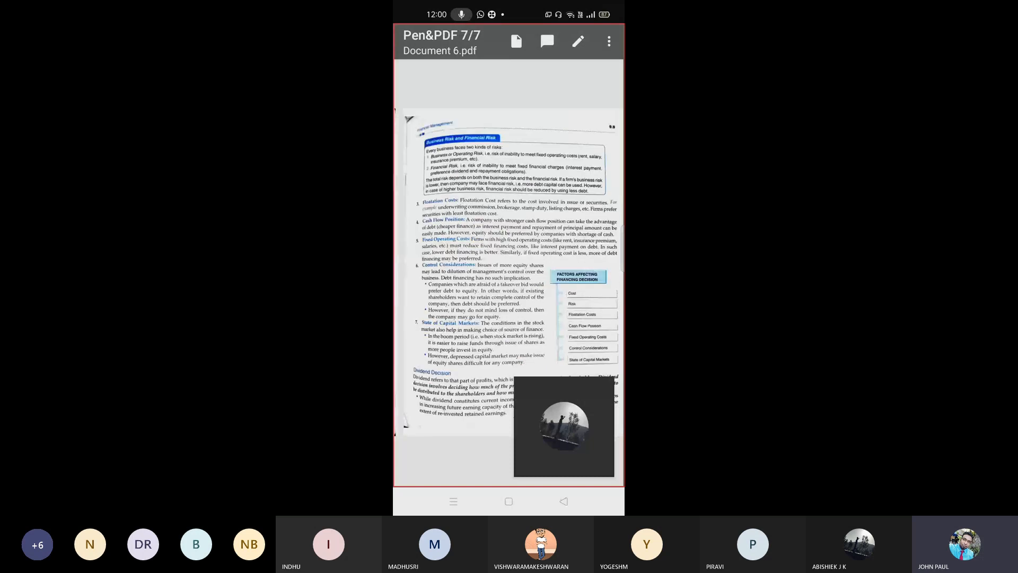
pyautogui.click(578, 41)
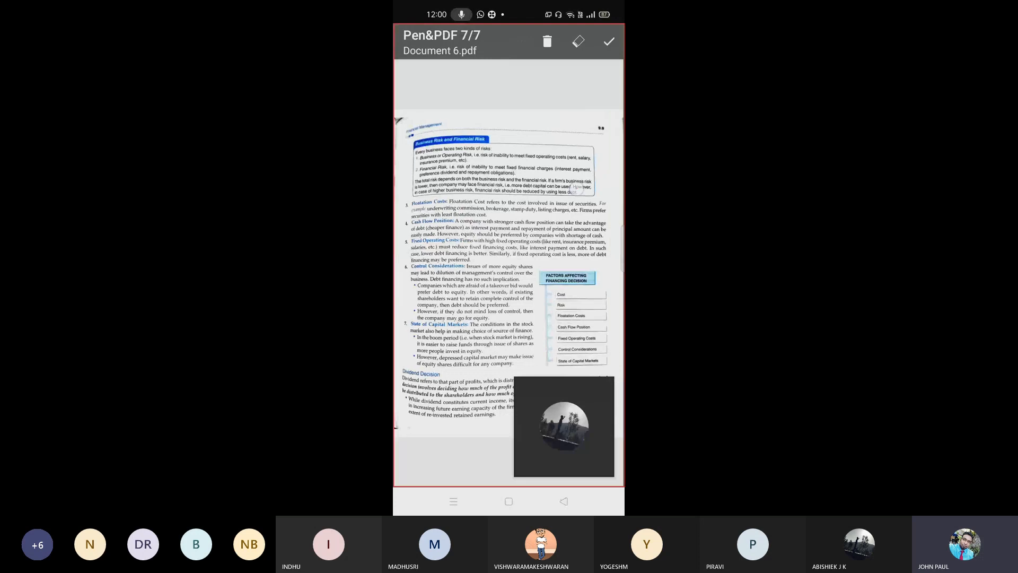
pyautogui.moveTo(539, 201); pyautogui.dragTo(584, 208)
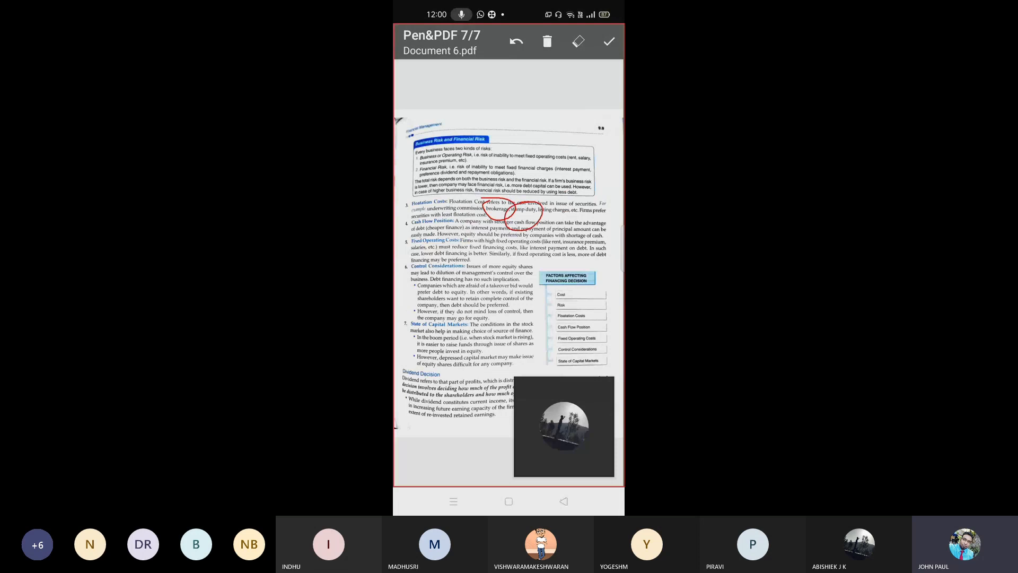
pyautogui.click(608, 42)
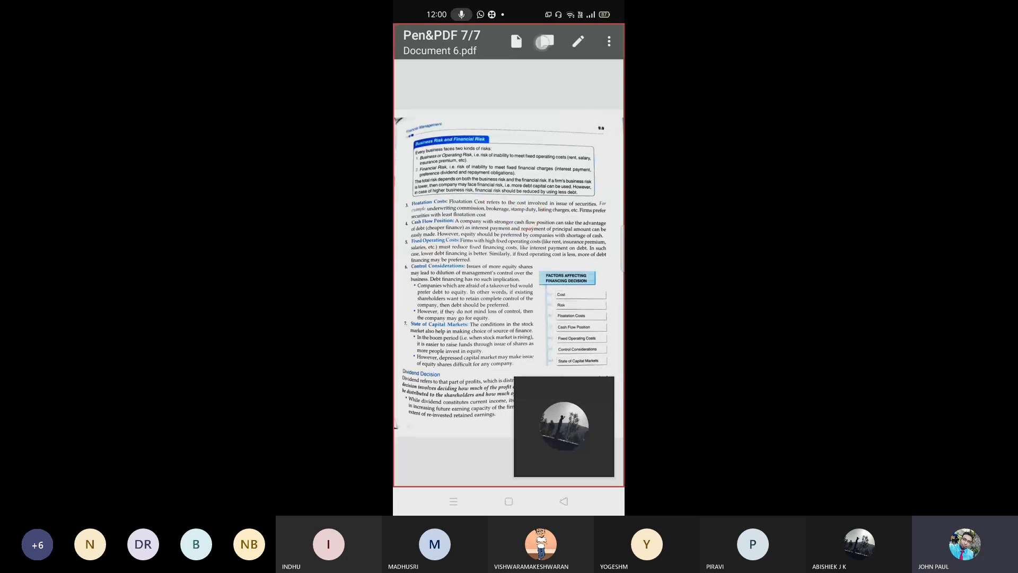
# Scribble red strokes across the Business Risk and Financial Risk box.
pyautogui.click(578, 42)
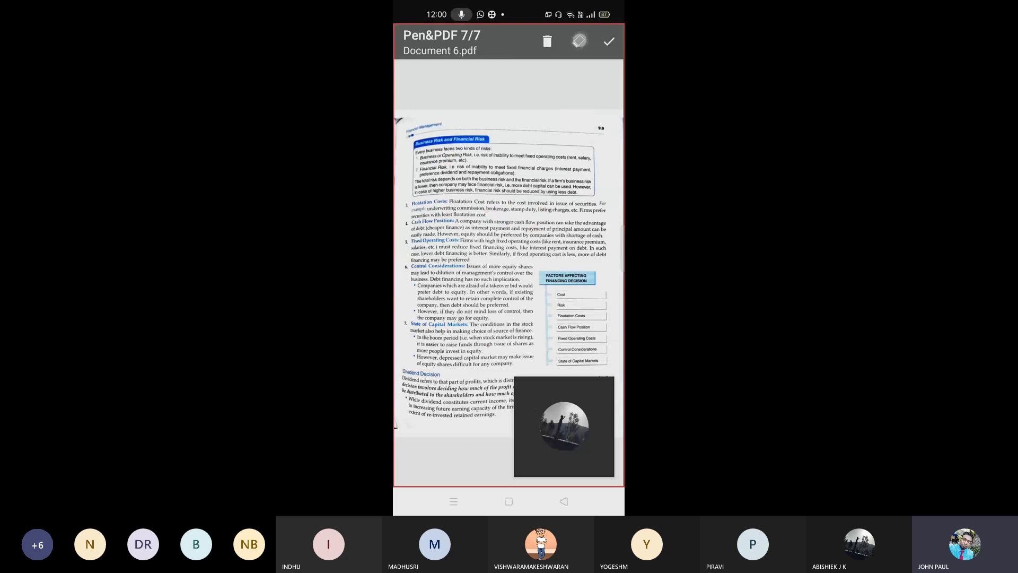
pyautogui.moveTo(484, 141); pyautogui.dragTo(517, 118)
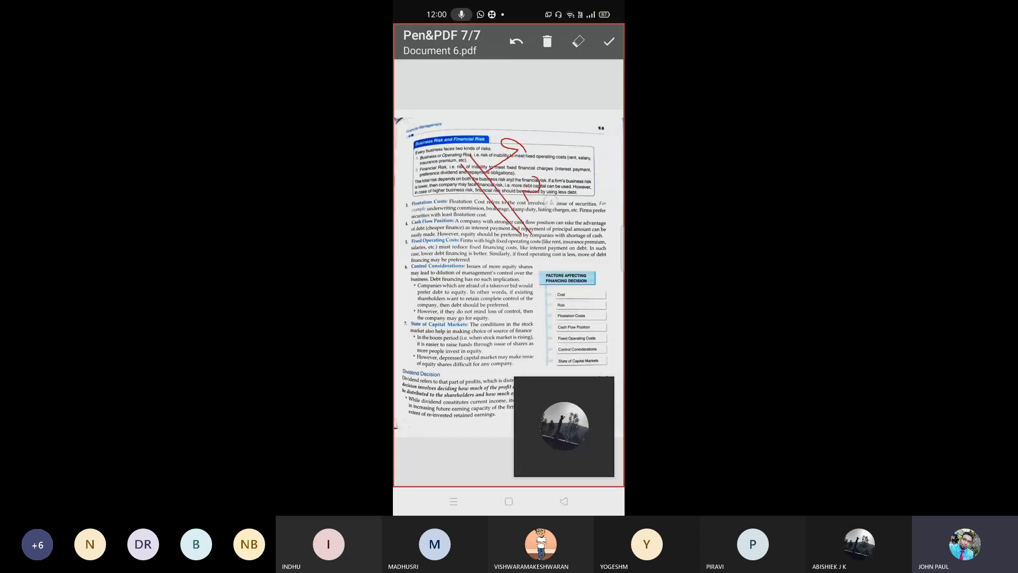
# Clear the red strokes over the risk box and Flotation Cost, leaving page 7 clean.
pyautogui.click(610, 42)
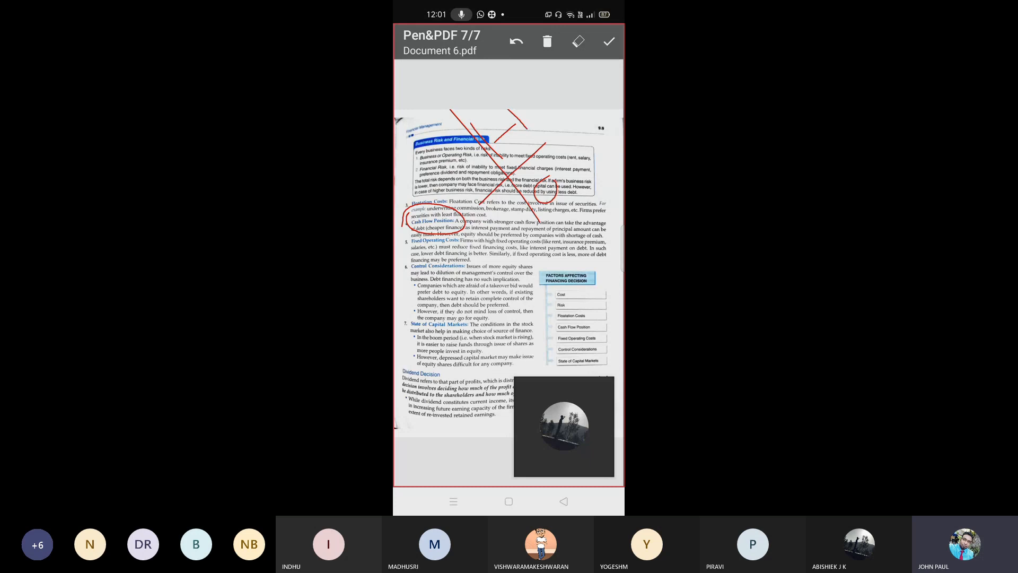
pyautogui.click(609, 43)
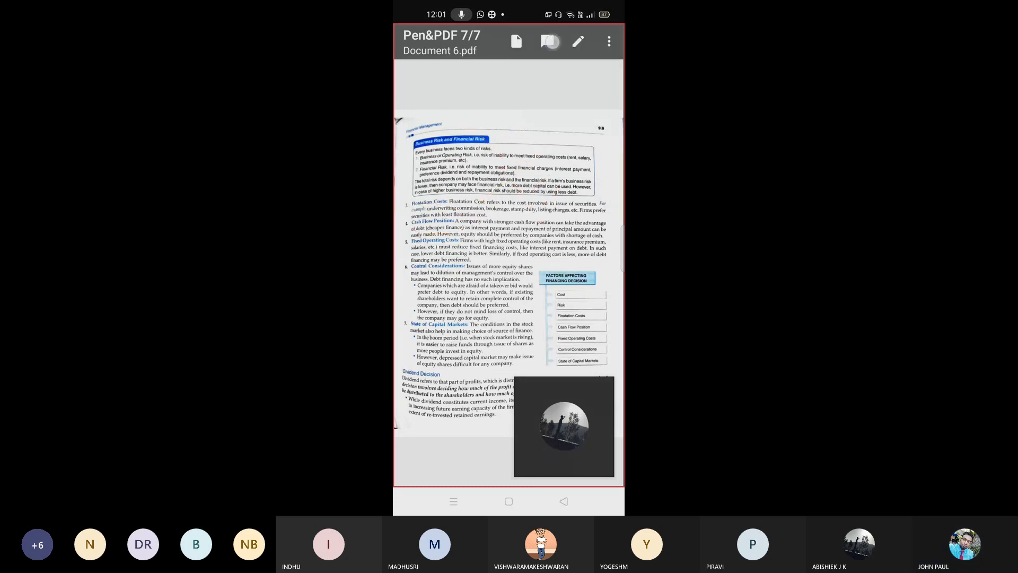
# Ring the Fixed Operating Costs heading in red and scrawl a large zigzag down from the risk box.
pyautogui.click(578, 41)
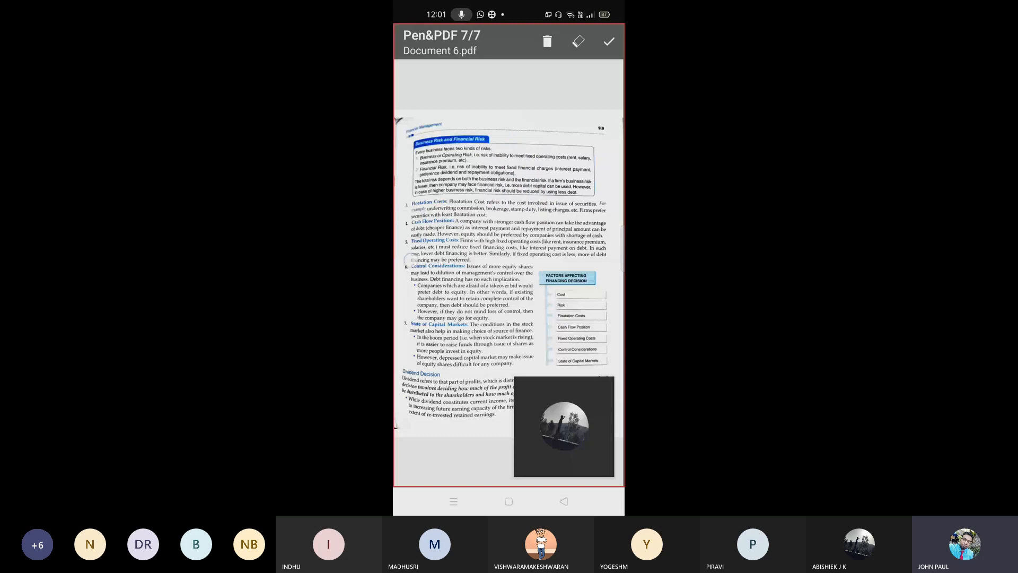
pyautogui.moveTo(403, 266); pyautogui.dragTo(477, 279)
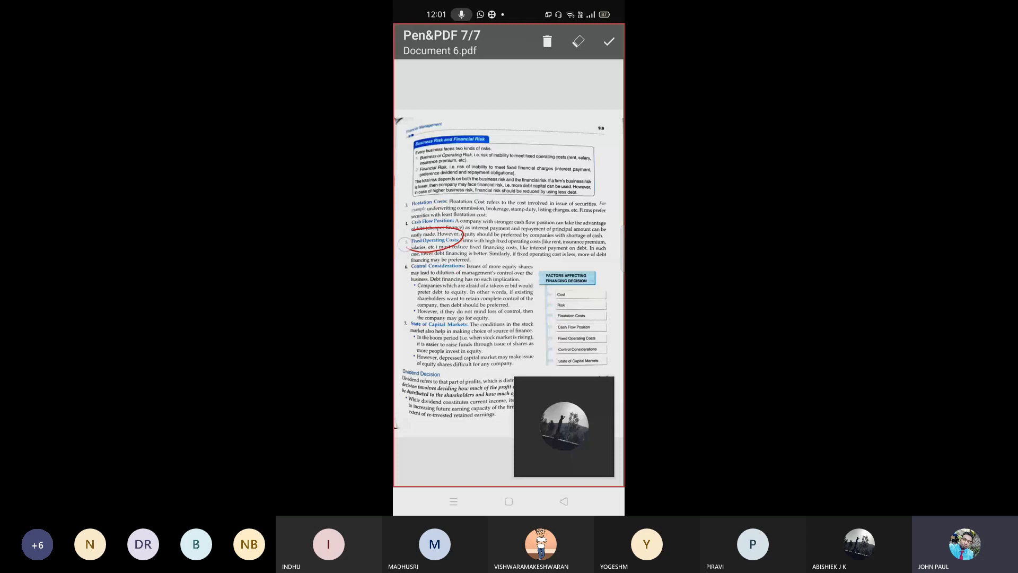
pyautogui.moveTo(403, 233); pyautogui.dragTo(461, 244)
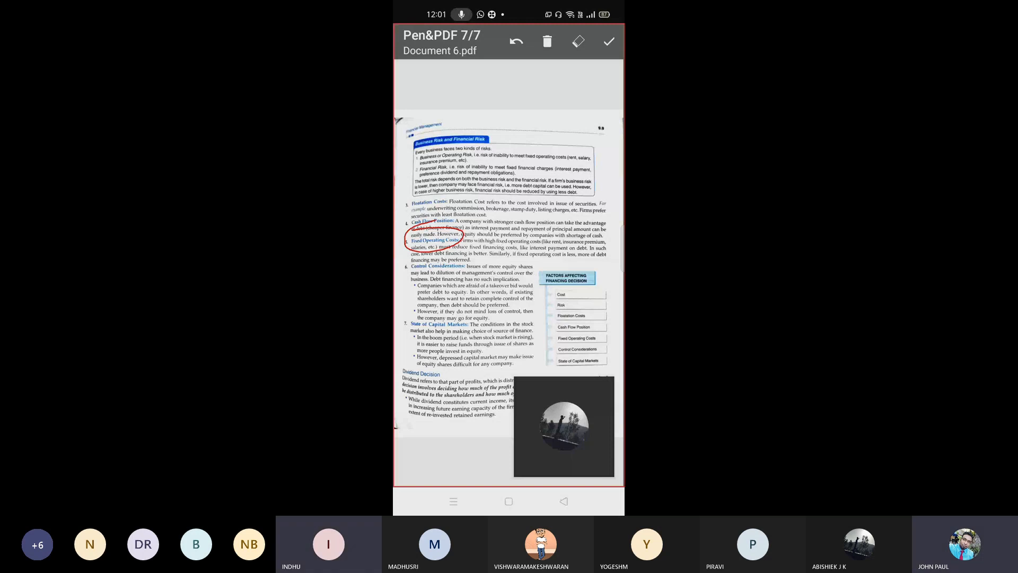
pyautogui.moveTo(480, 159); pyautogui.dragTo(513, 134)
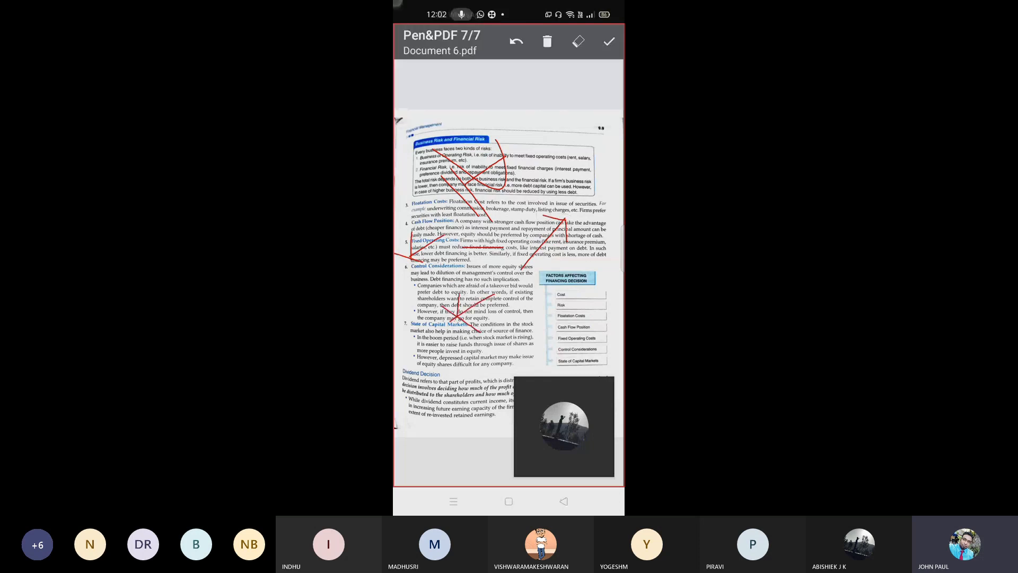
# Undo the large zigzag, underline the shortage-of-cash and insurance premium text, then erase all marks.
pyautogui.click(609, 43)
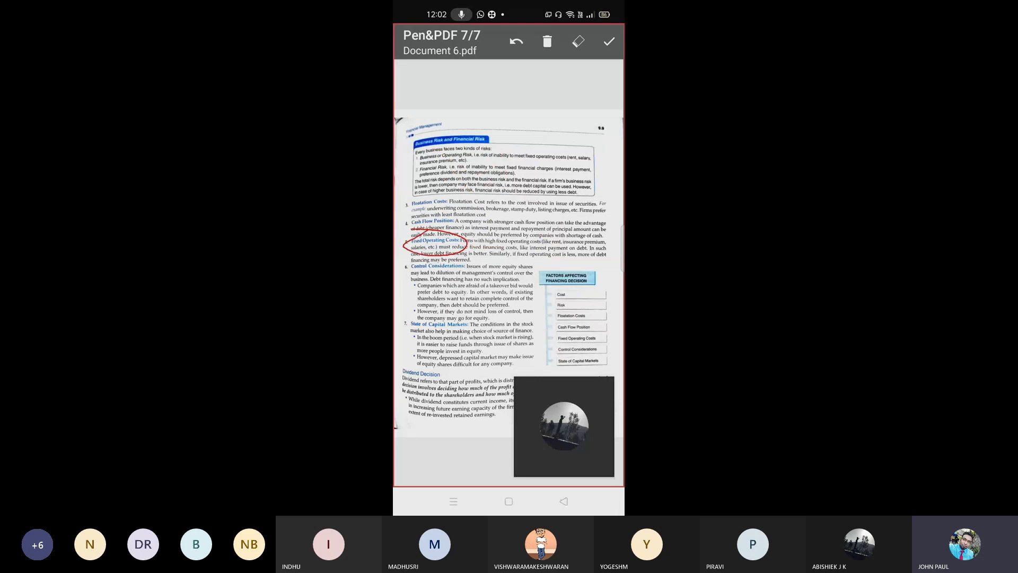
pyautogui.click(520, 42)
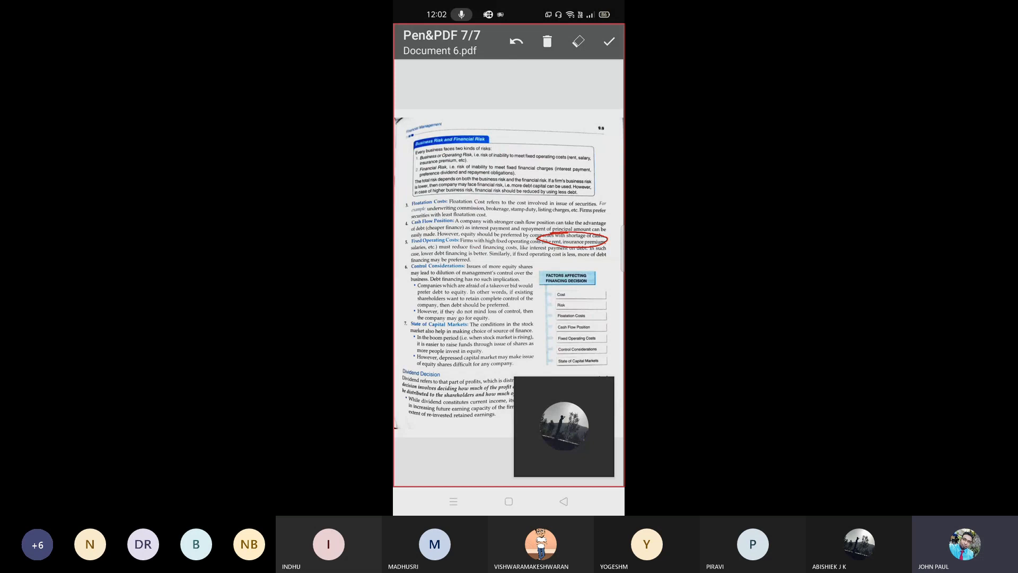
pyautogui.moveTo(406, 244); pyautogui.dragTo(500, 253)
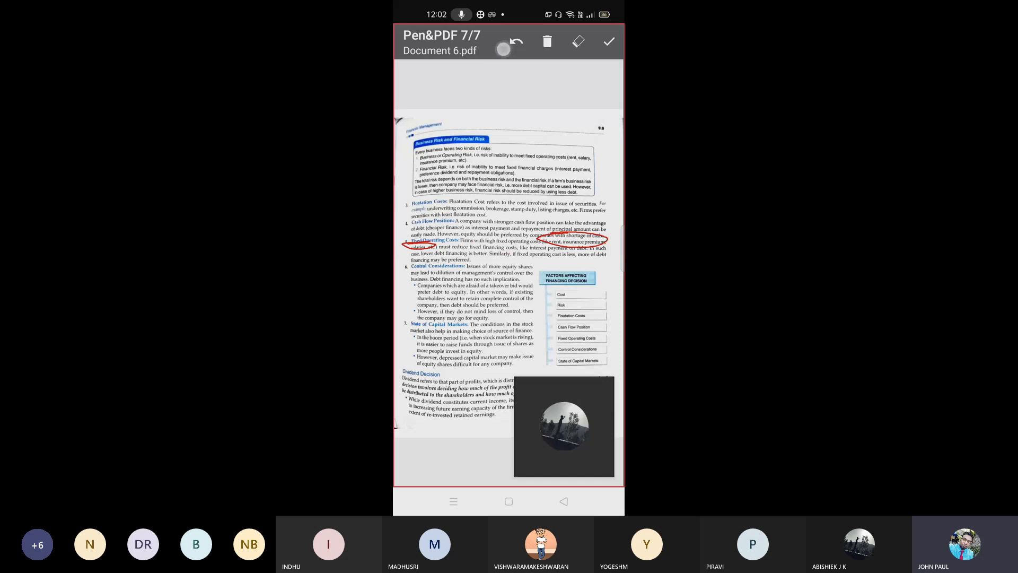
pyautogui.click(515, 42)
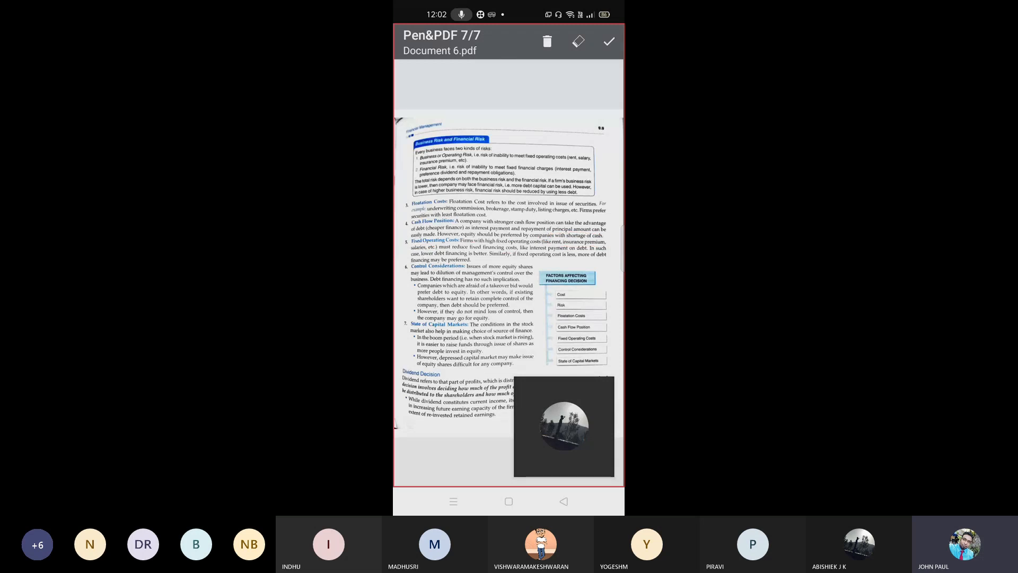
# Redraw a small red ring around Fixed Operating Costs as an incoming call covers the page.
pyautogui.moveTo(410, 233); pyautogui.dragTo(461, 244)
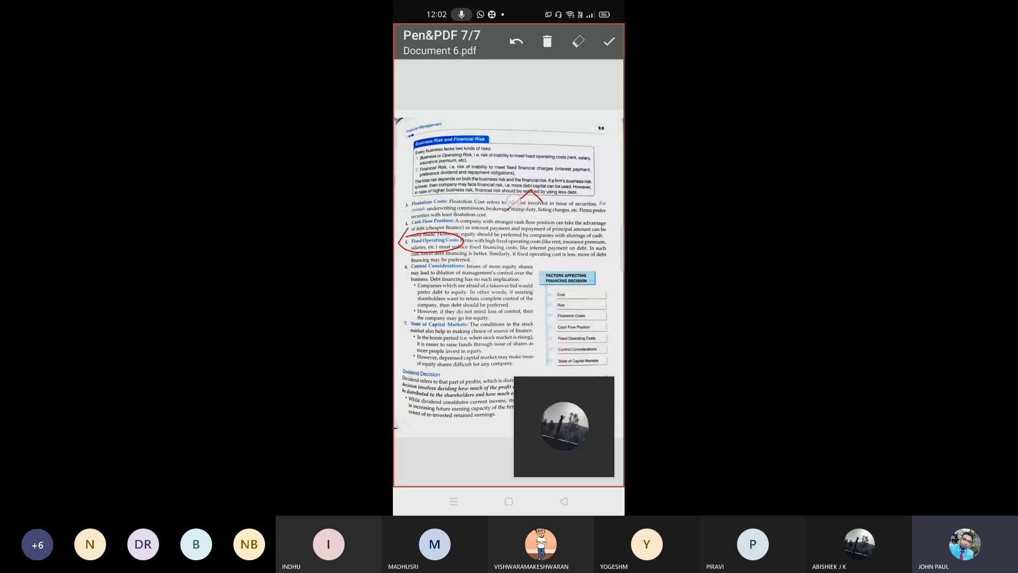
pyautogui.click(609, 42)
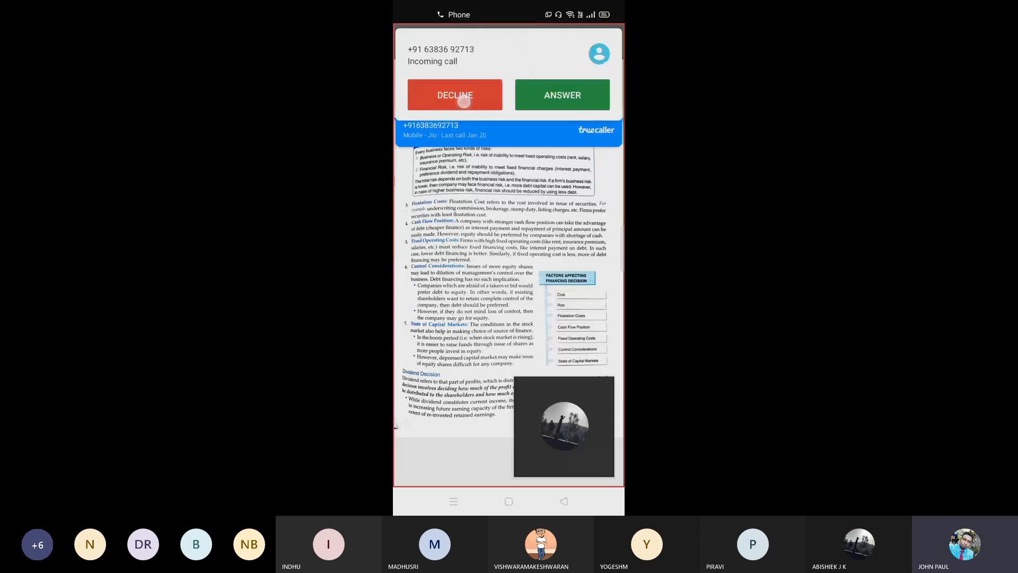
# Decline the call, close the Truecaller card and discard the fresh red zigzag, leaving page 7 clean.
pyautogui.click(454, 96)
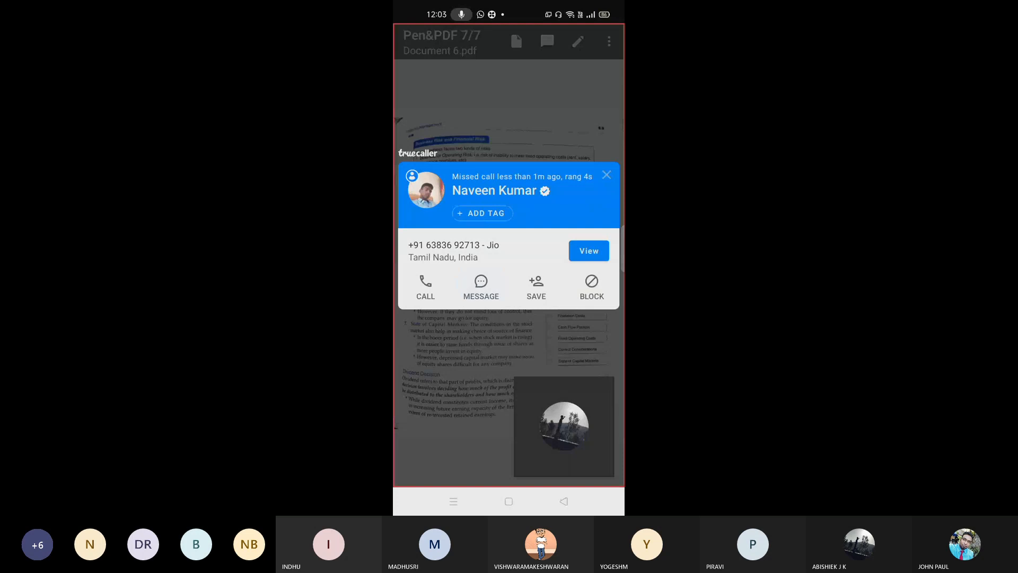
pyautogui.click(607, 174)
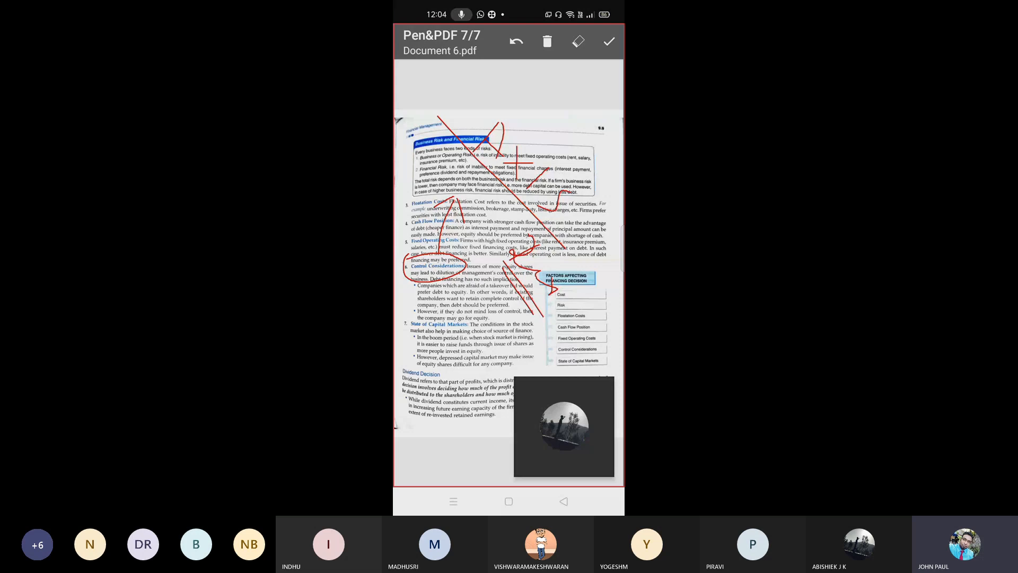
pyautogui.click(609, 41)
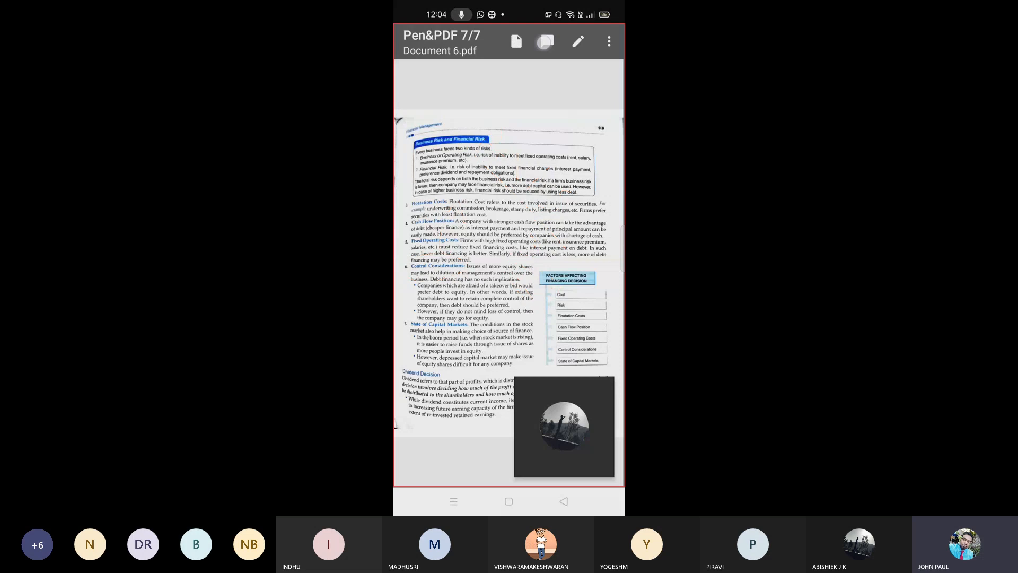
pyautogui.click(578, 42)
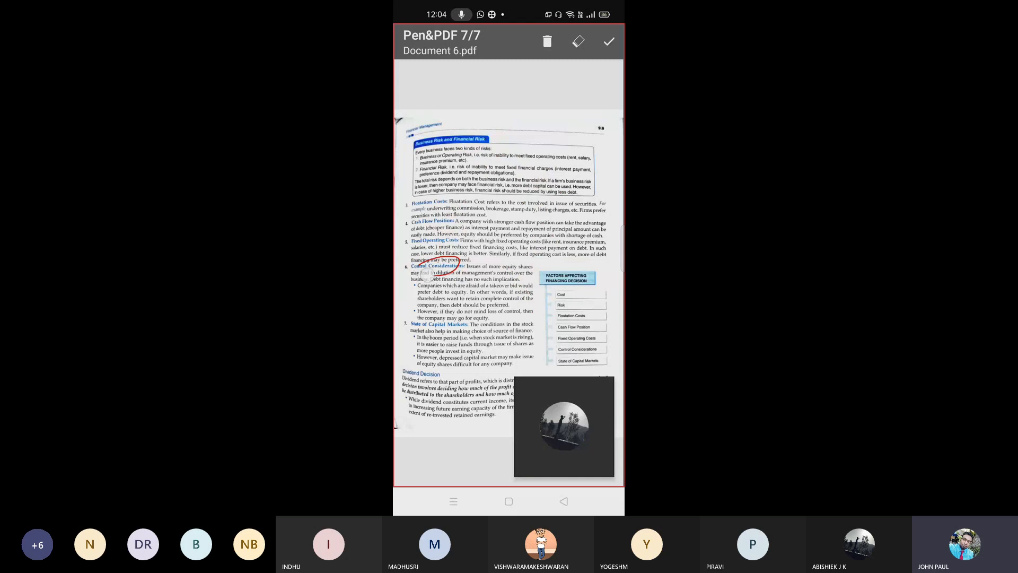
pyautogui.moveTo(406, 263); pyautogui.dragTo(441, 324)
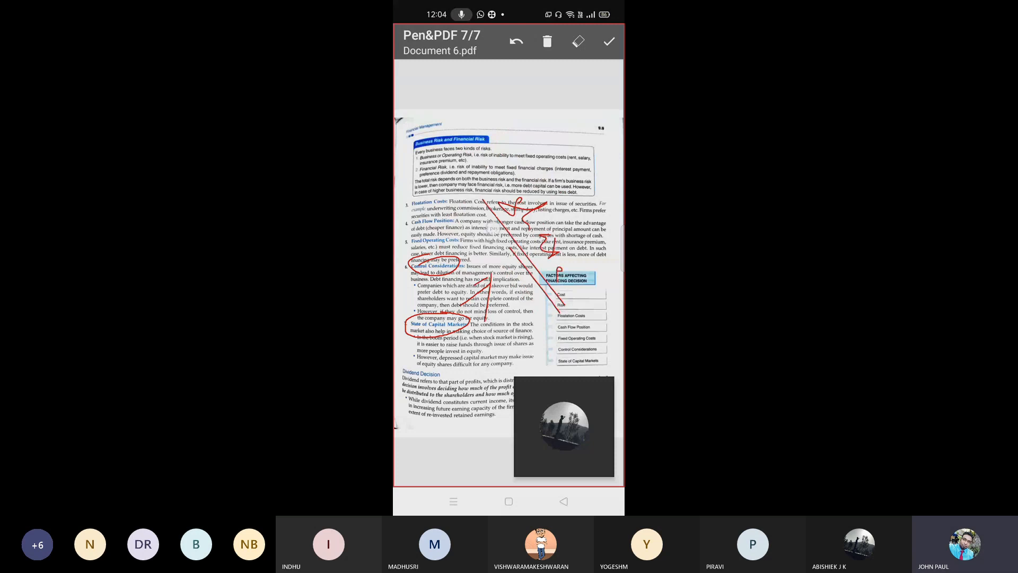
pyautogui.click(547, 41)
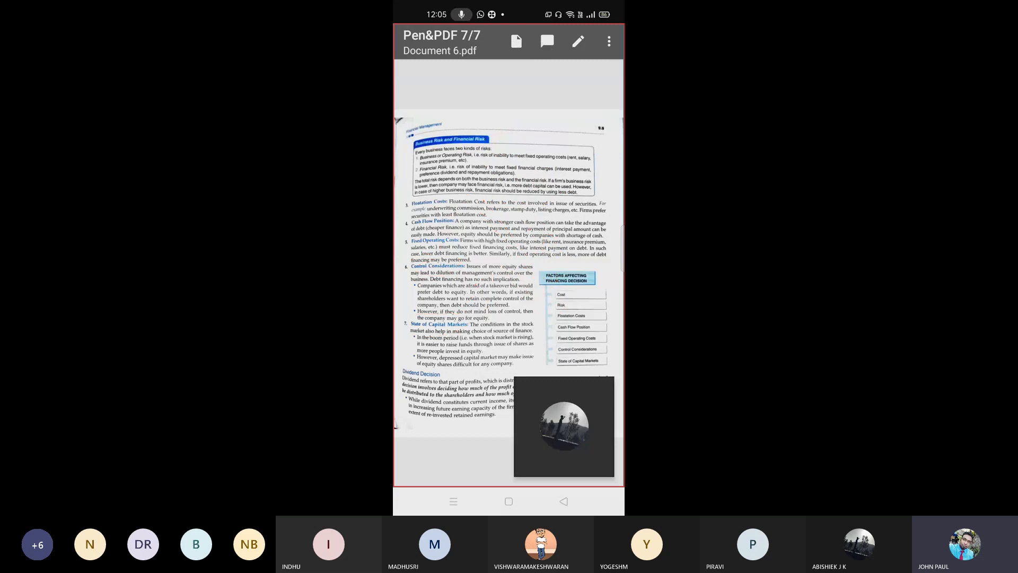
pyautogui.moveTo(500, 149); pyautogui.dragTo(519, 195)
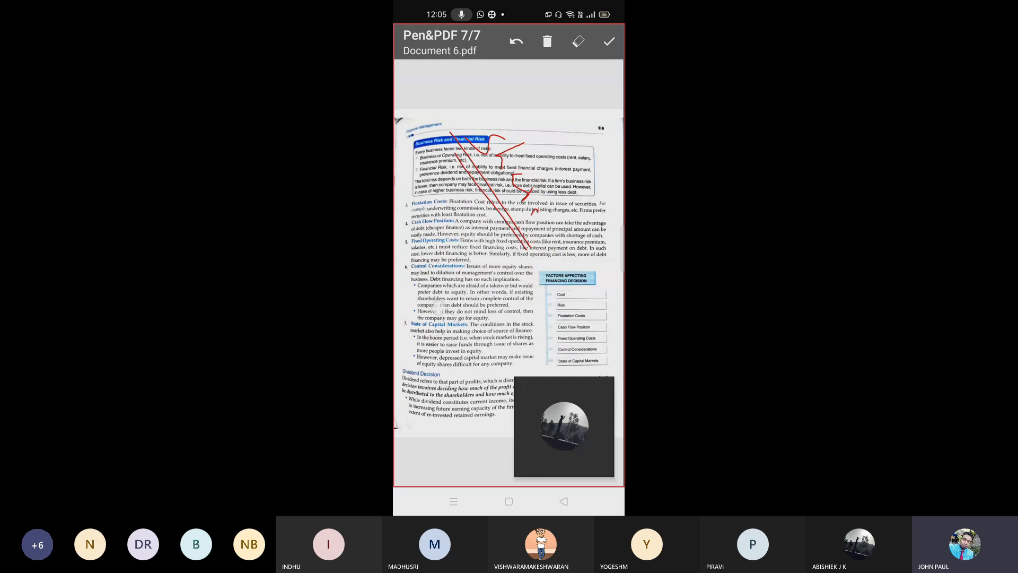
pyautogui.moveTo(406, 306); pyautogui.dragTo(474, 338)
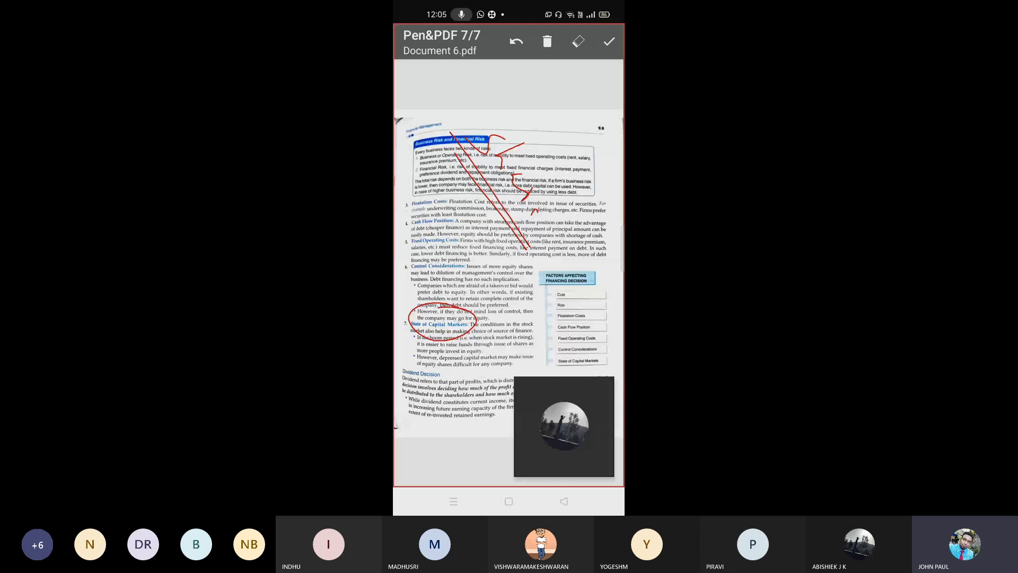
pyautogui.click(609, 41)
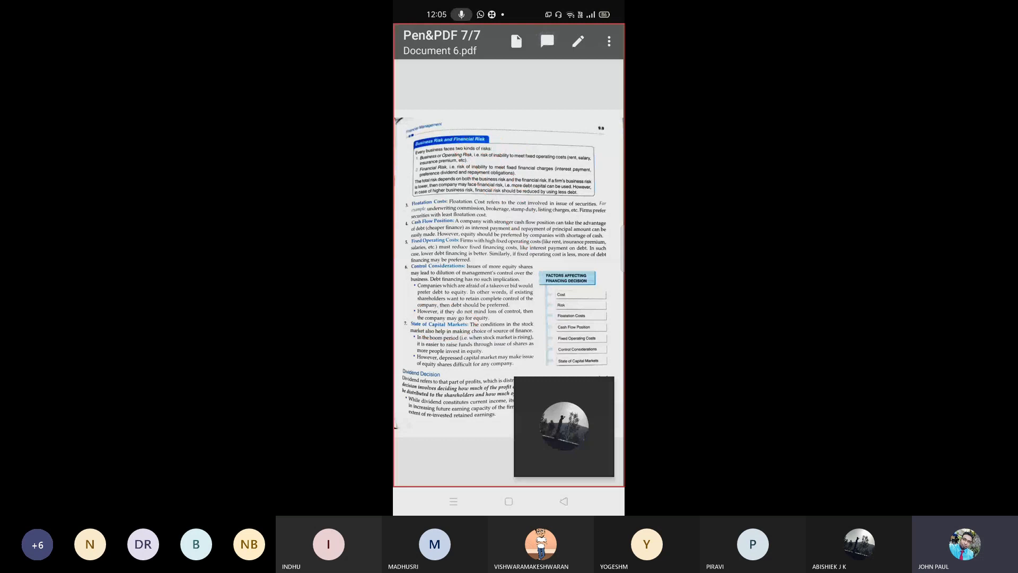